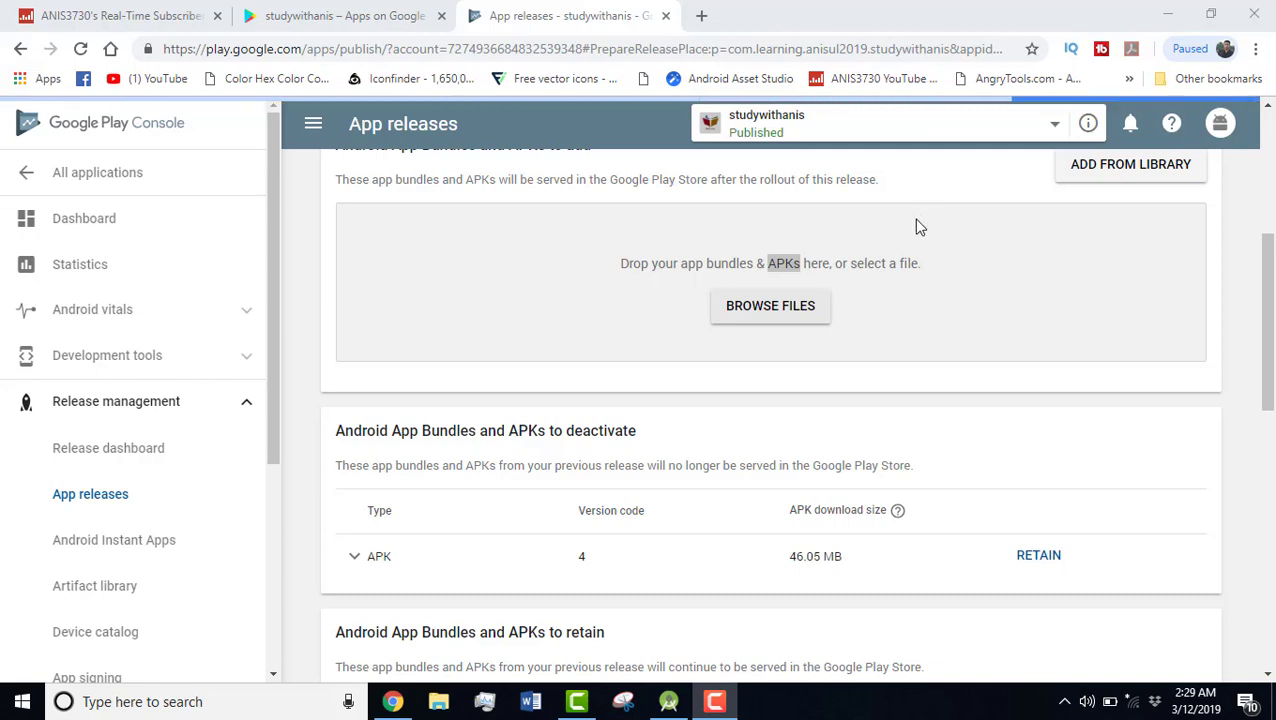
mouse_move(838, 222)
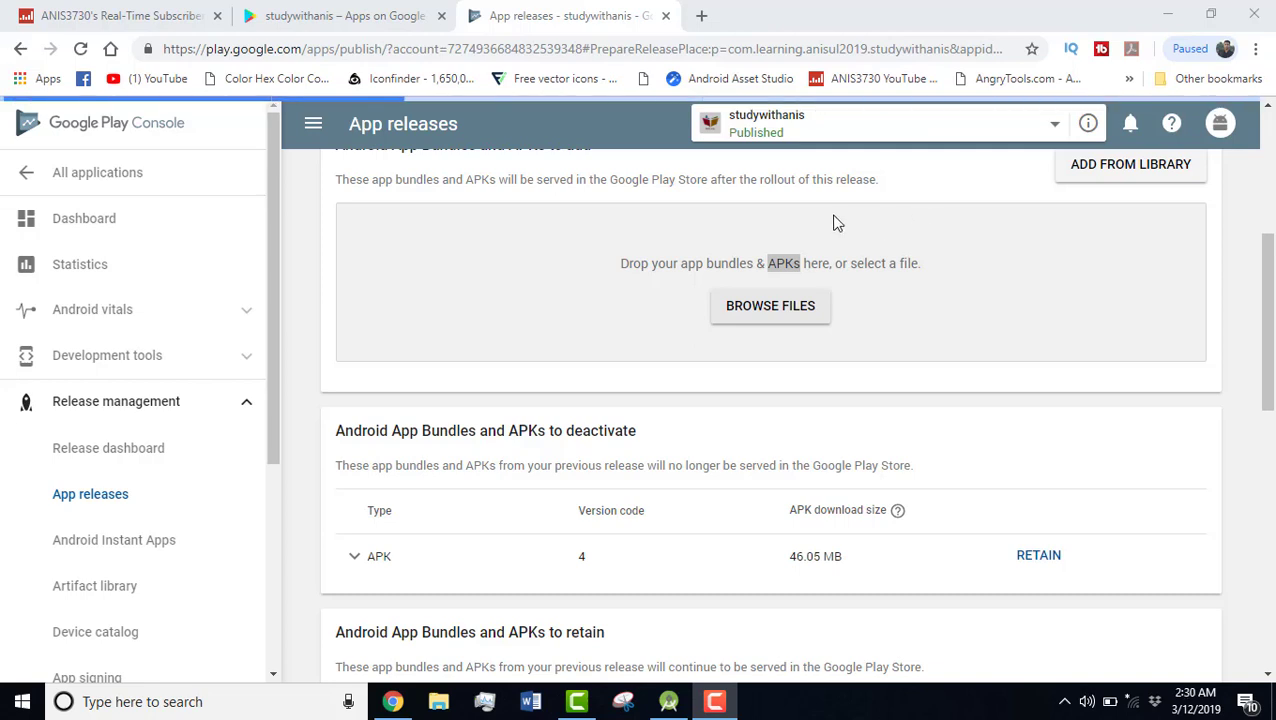
mouse_move(75, 122)
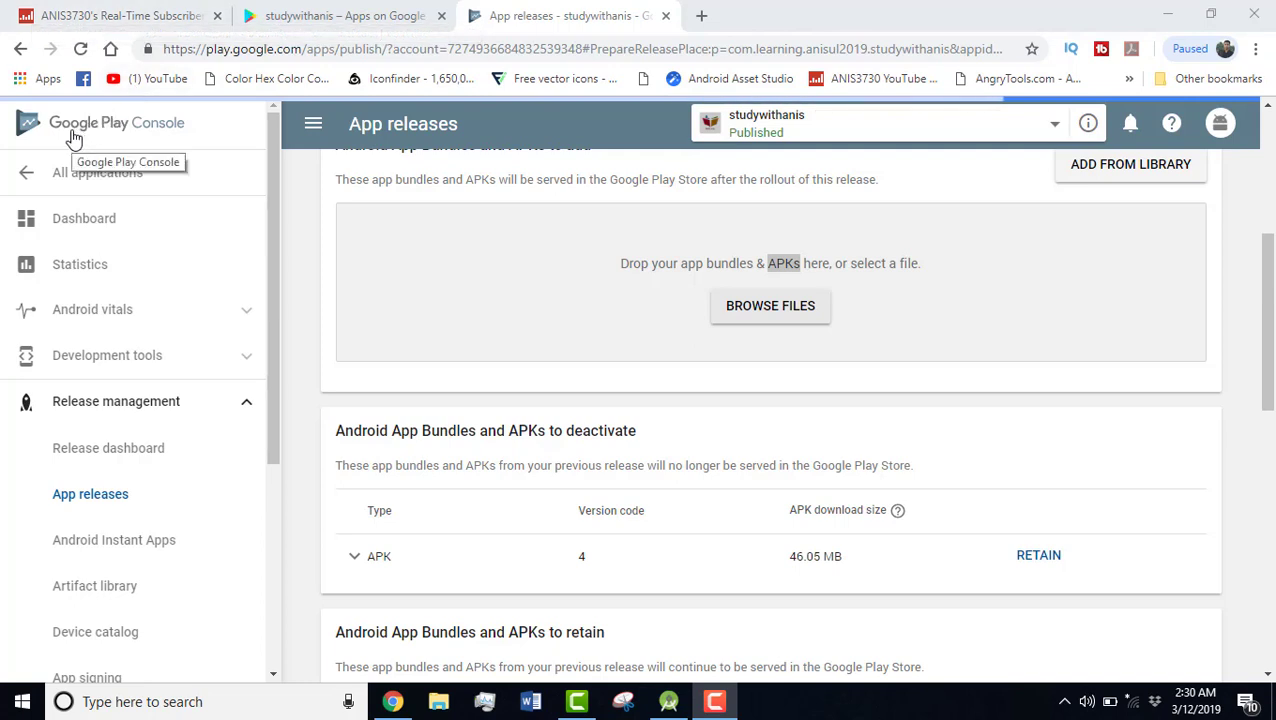
mouse_move(175, 135)
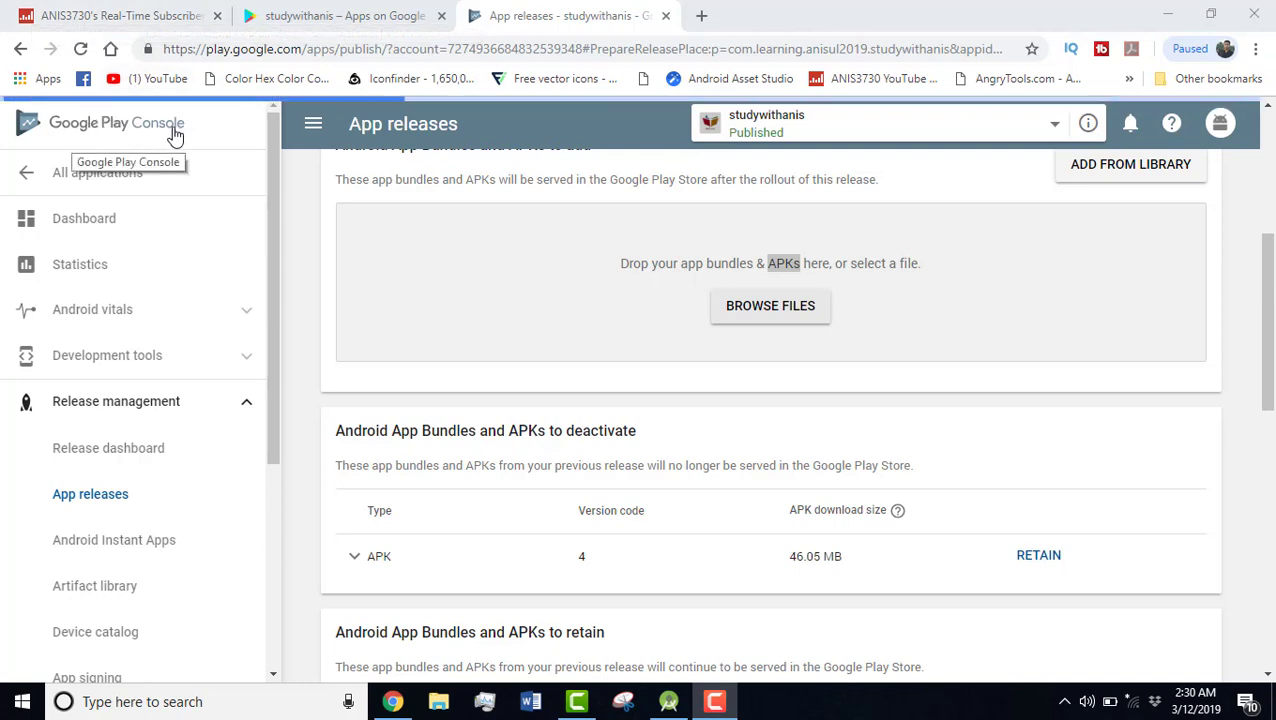
mouse_move(777, 270)
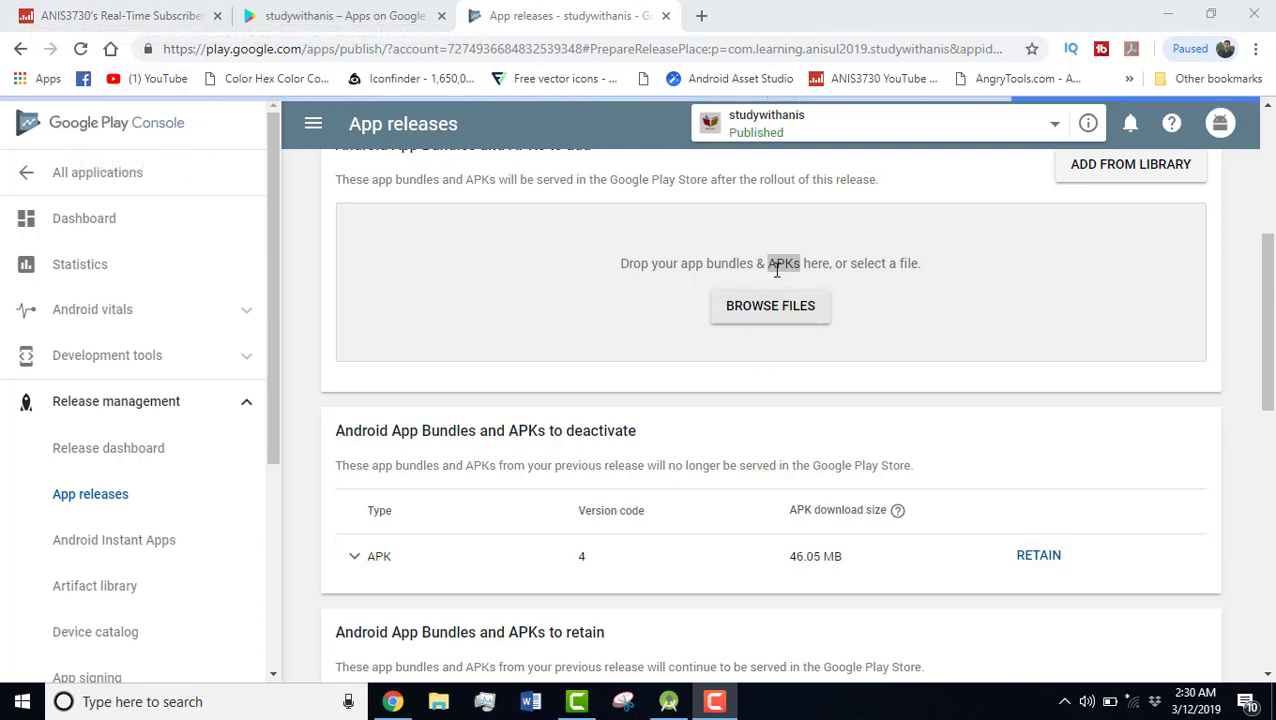
- Minimize the Chrome window showing the Play Console releases page to reveal the desktop
double_click(784, 263)
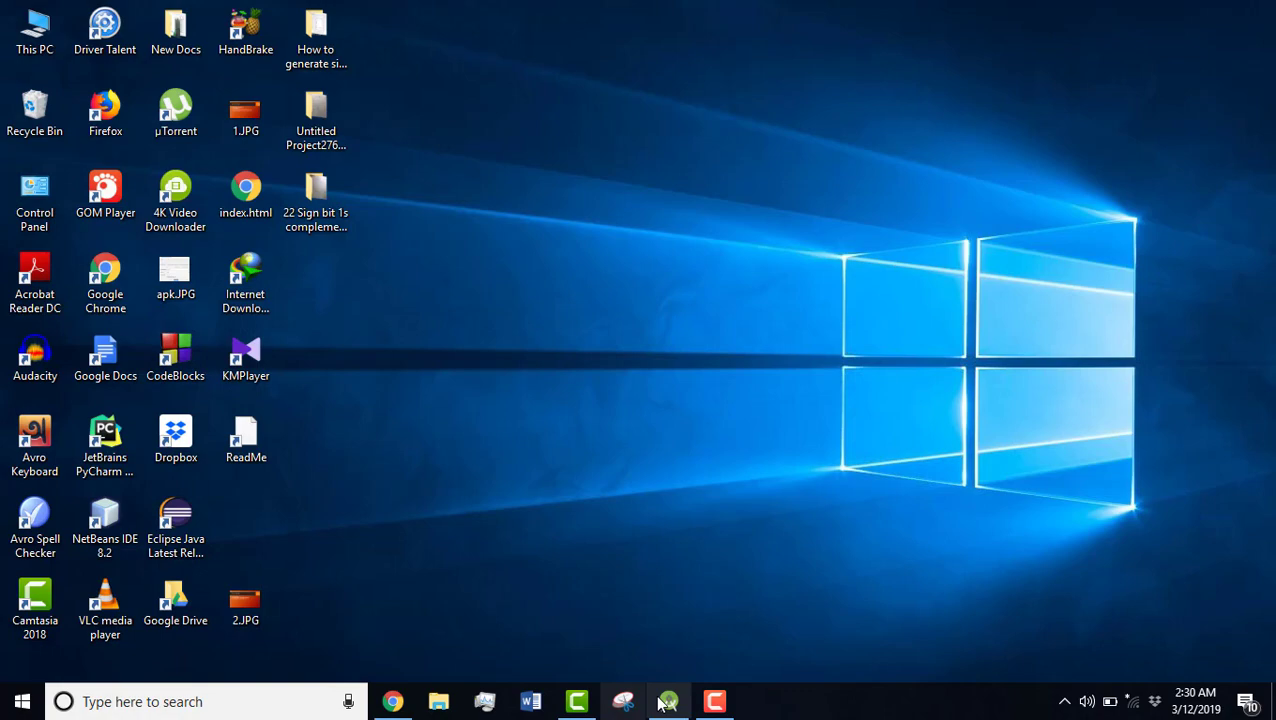
- Bring the IntentDemo project in Android Studio forward and show the Build menu
left_click(667, 701)
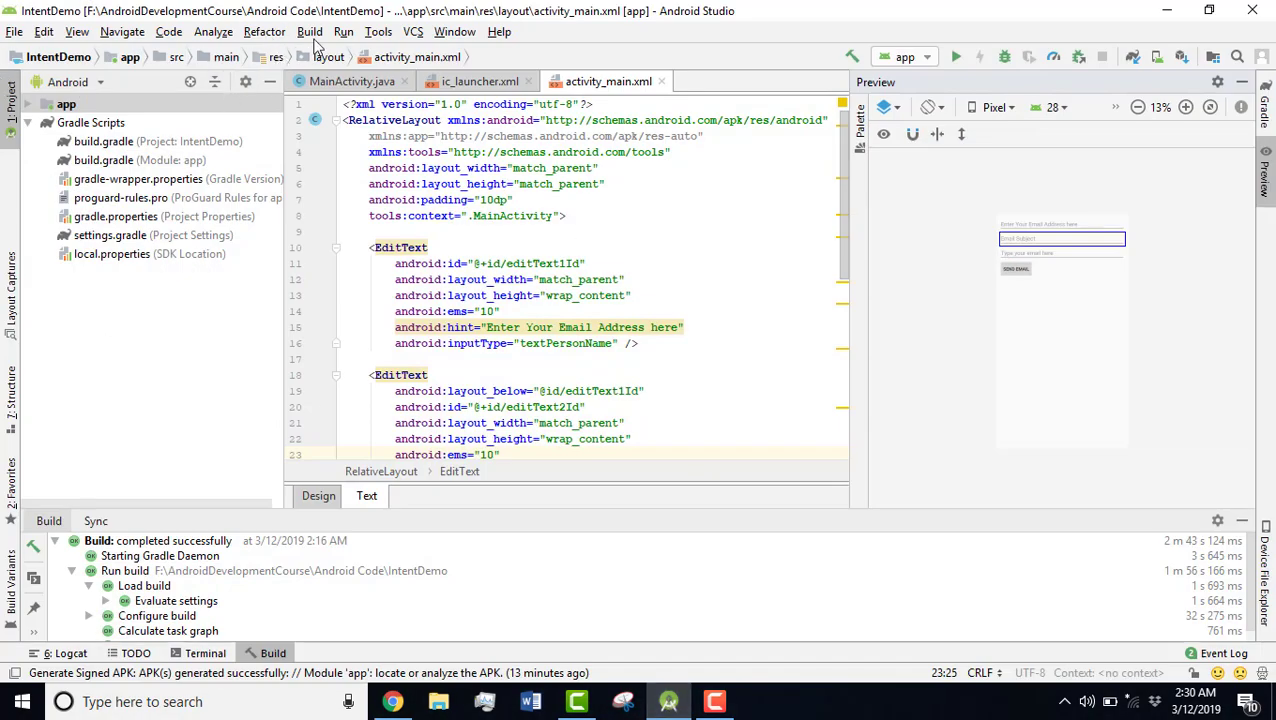
left_click(309, 31)
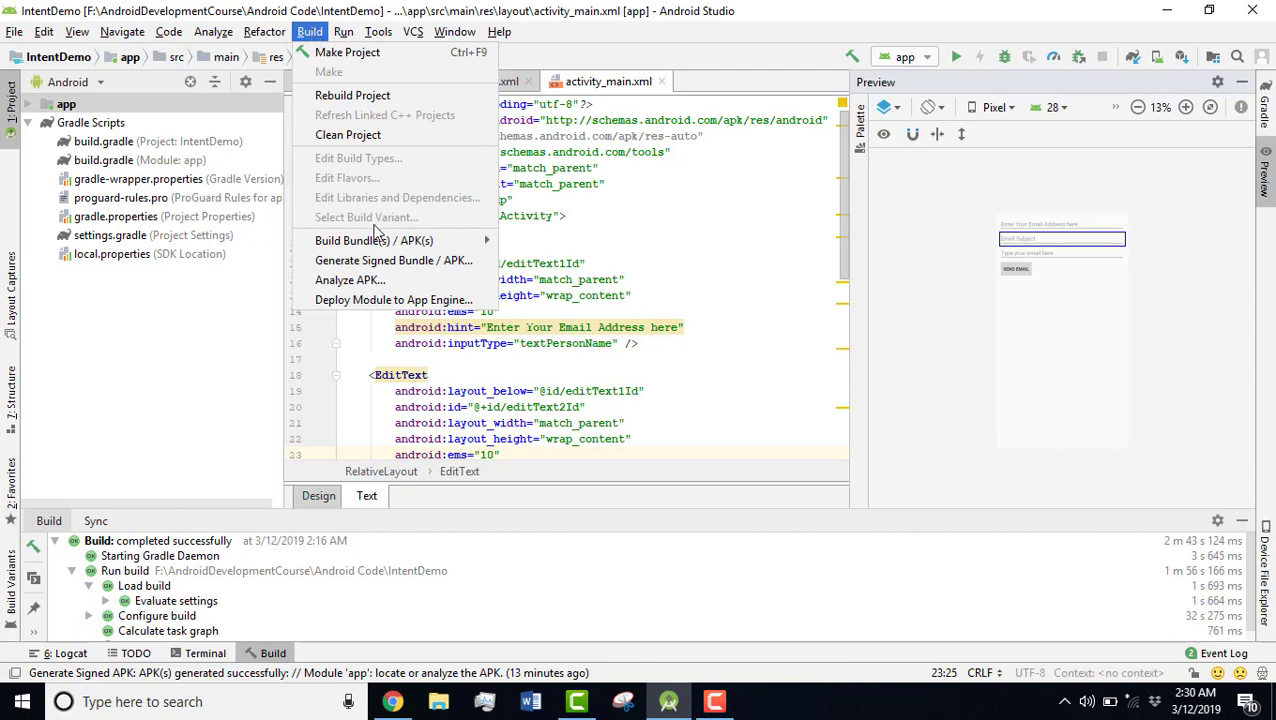
mouse_move(374, 240)
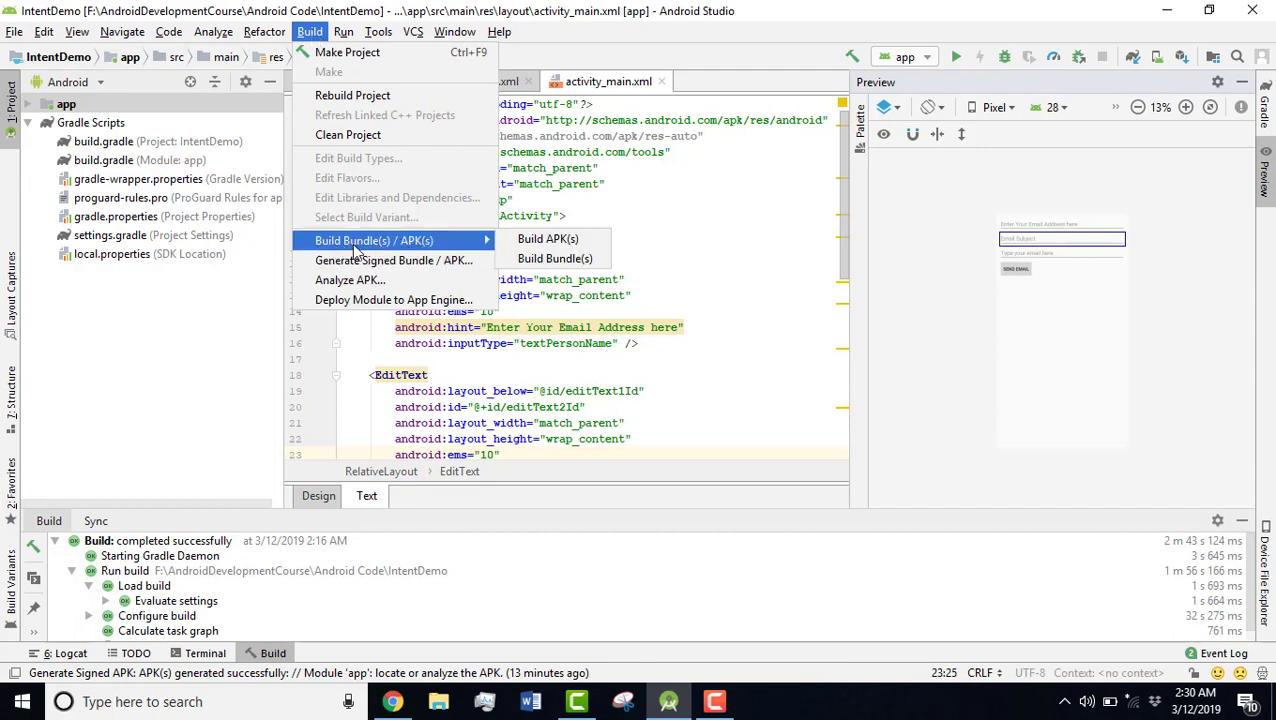
mouse_move(470, 247)
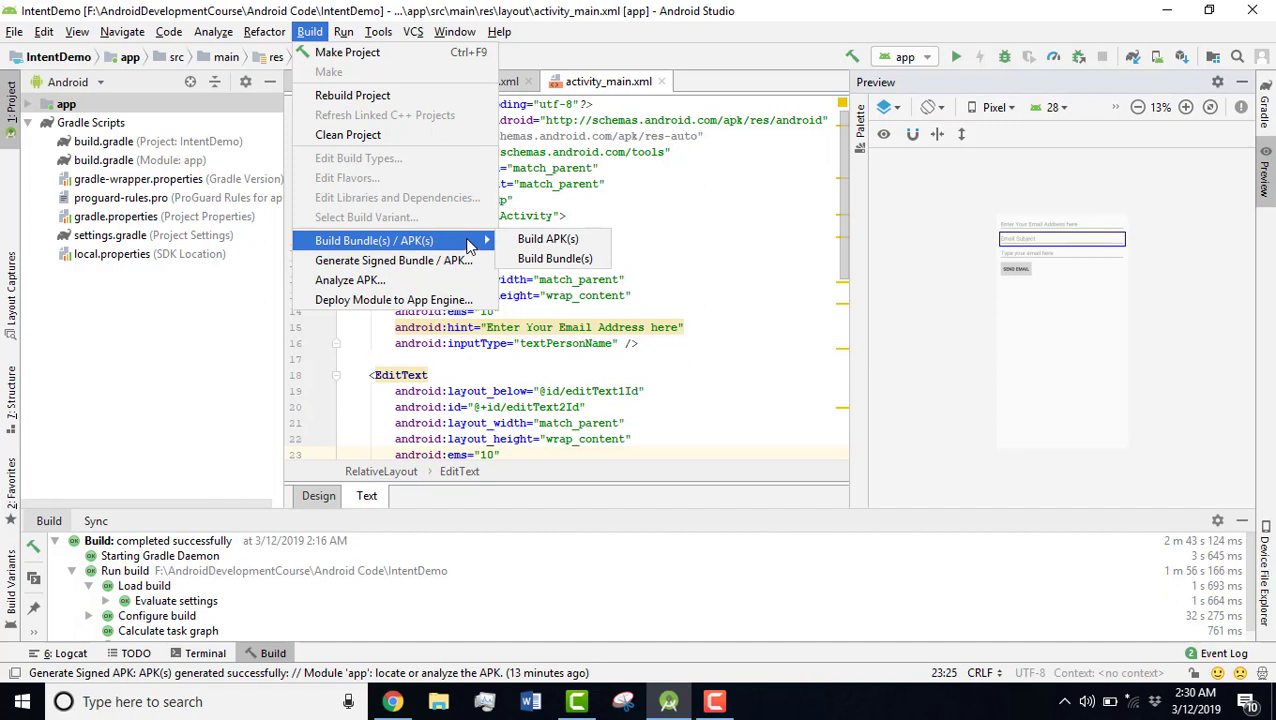
mouse_move(393, 260)
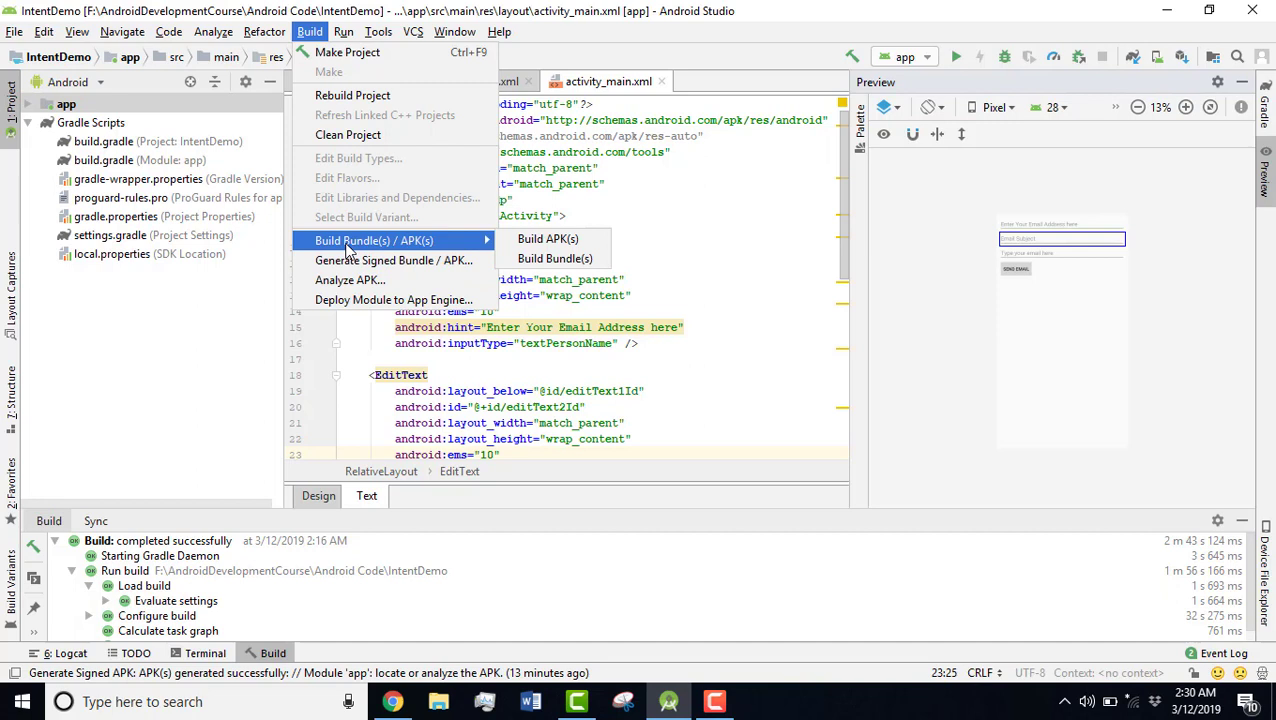
mouse_move(373, 240)
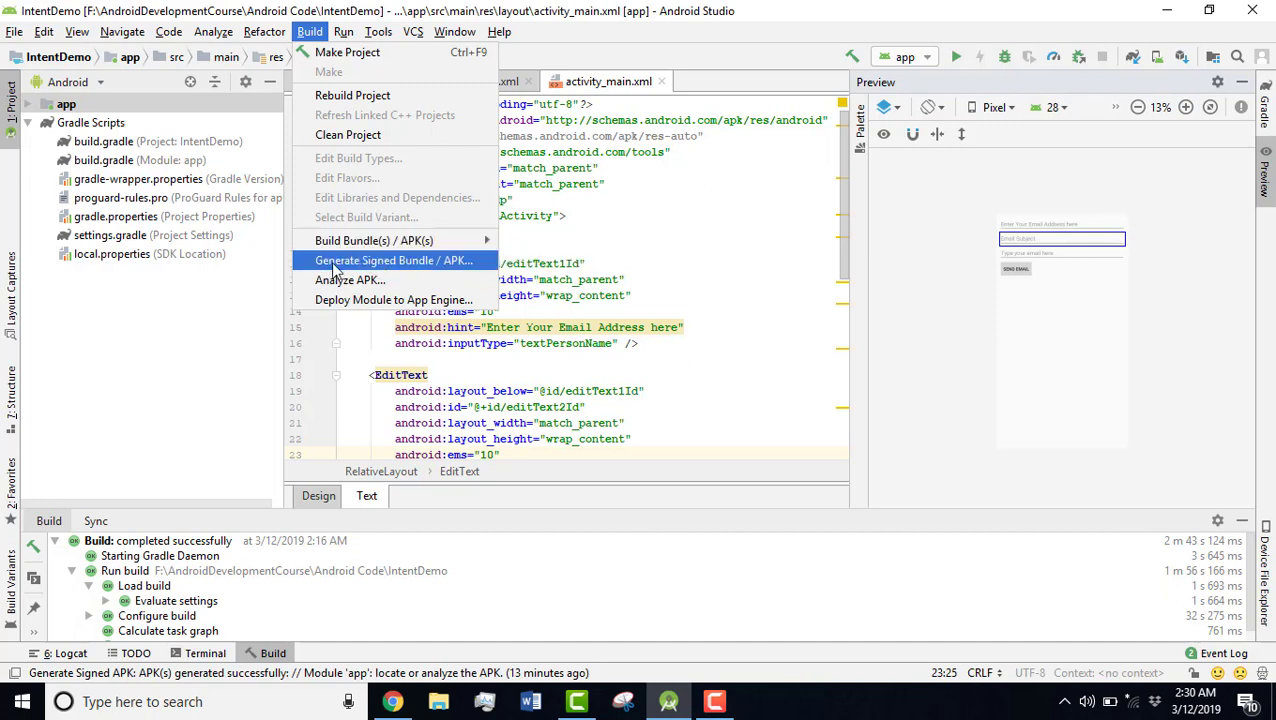
mouse_move(420, 268)
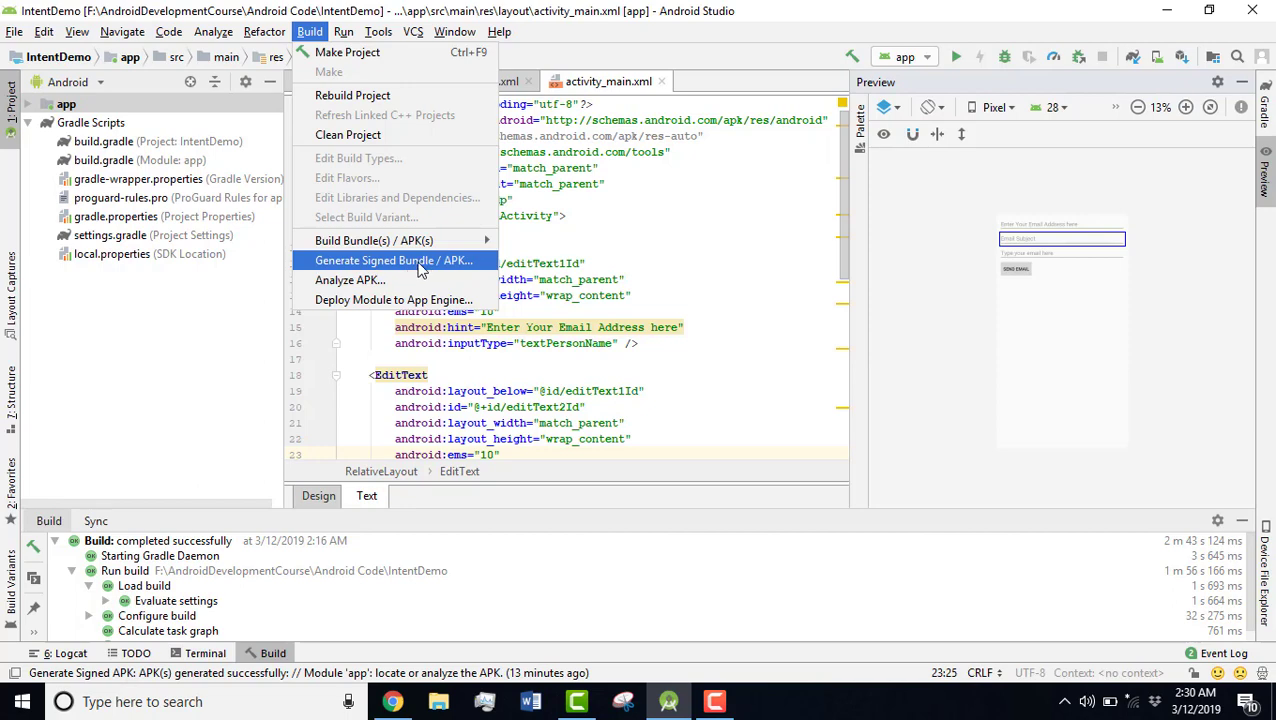
- Start Generate Signed Bundle / APK, choose APK, and begin creating a new key store
left_click(394, 260)
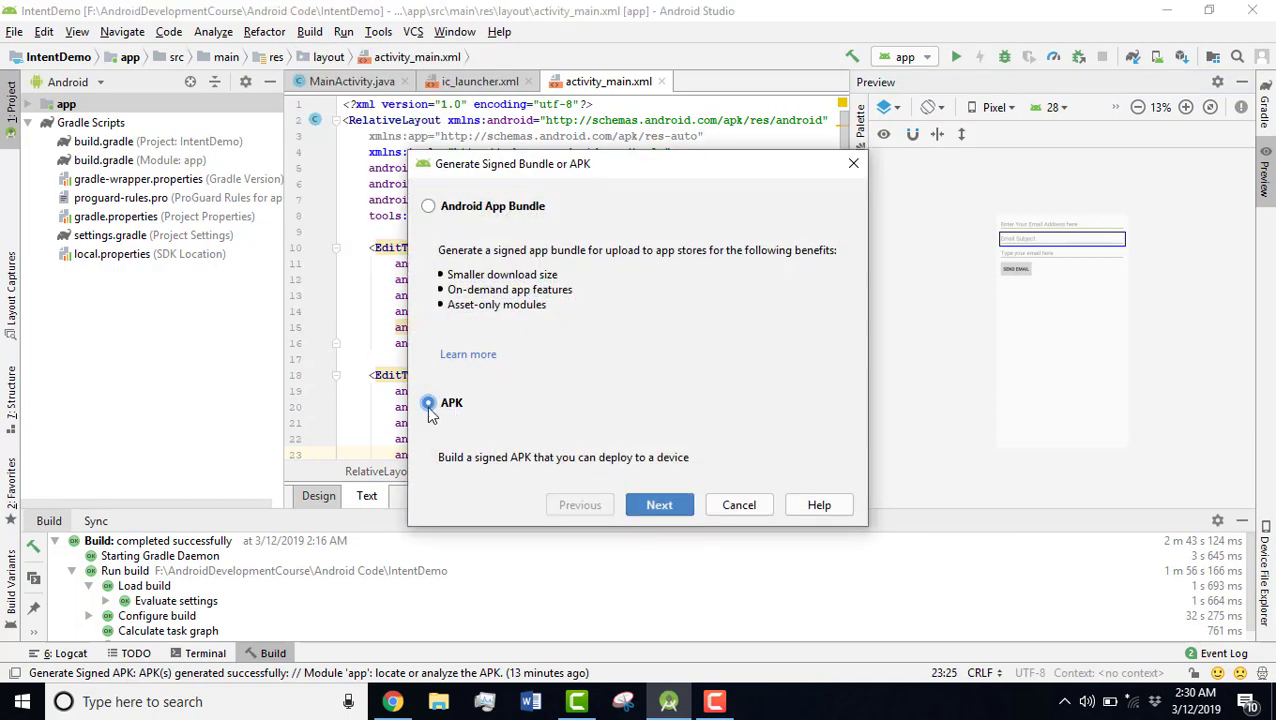
left_click(659, 504)
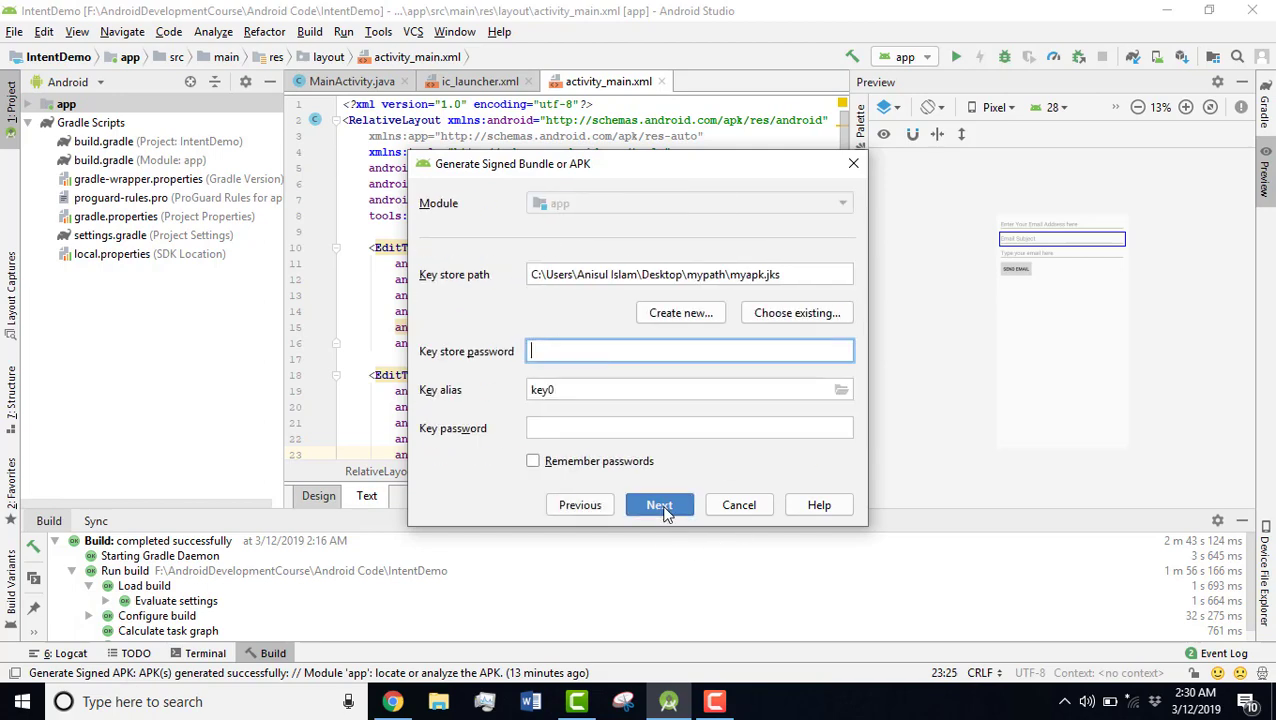
mouse_move(668, 330)
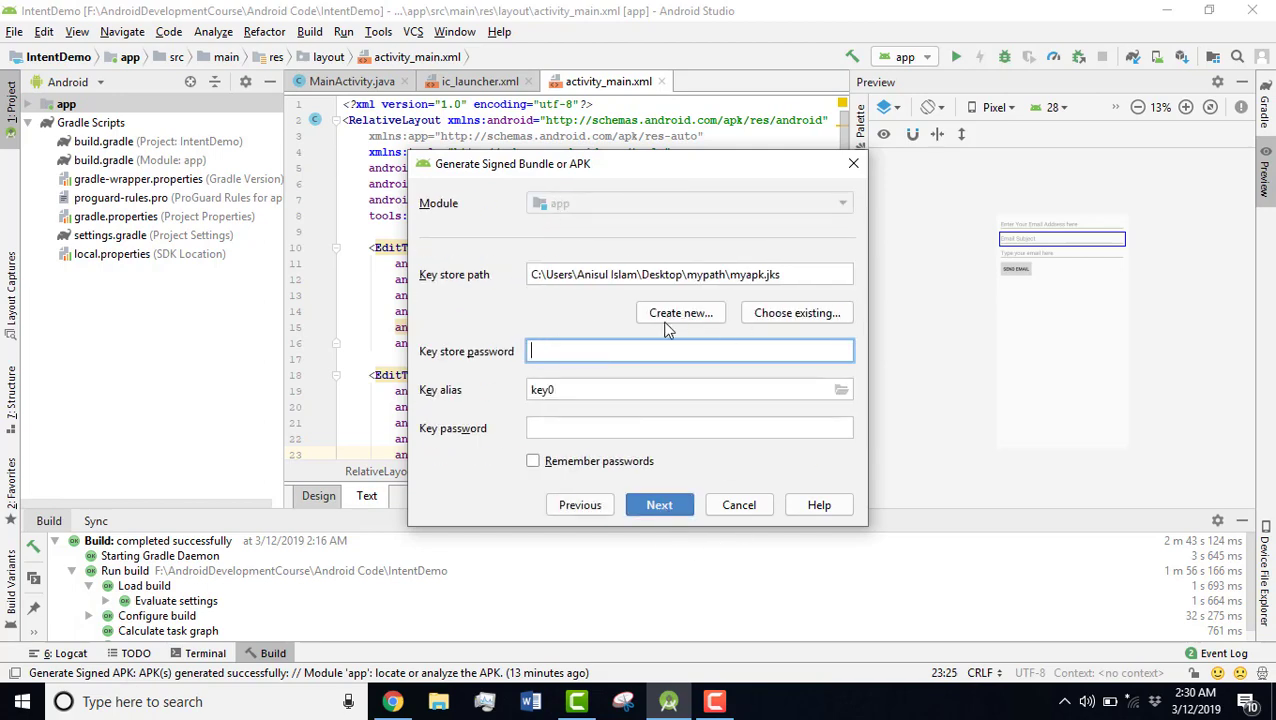
left_click(680, 312)
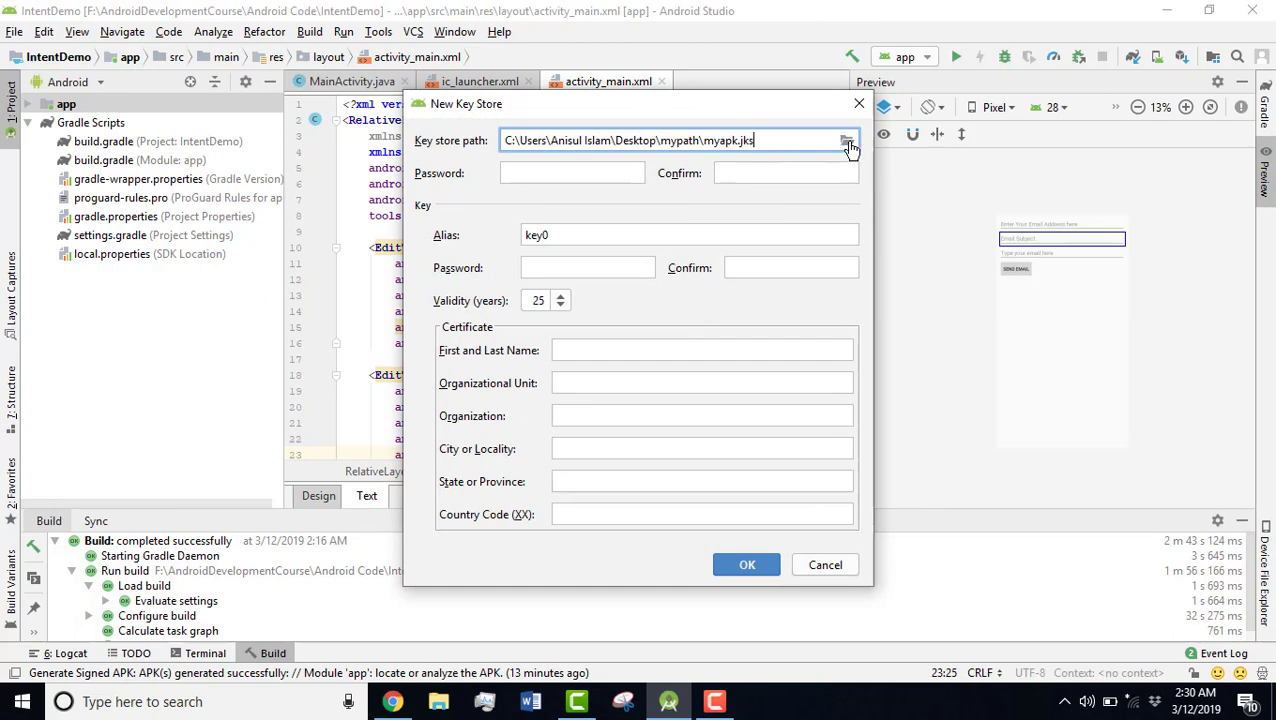
- Browse to the Desktop and create a new folder named mynewpath
left_click(847, 140)
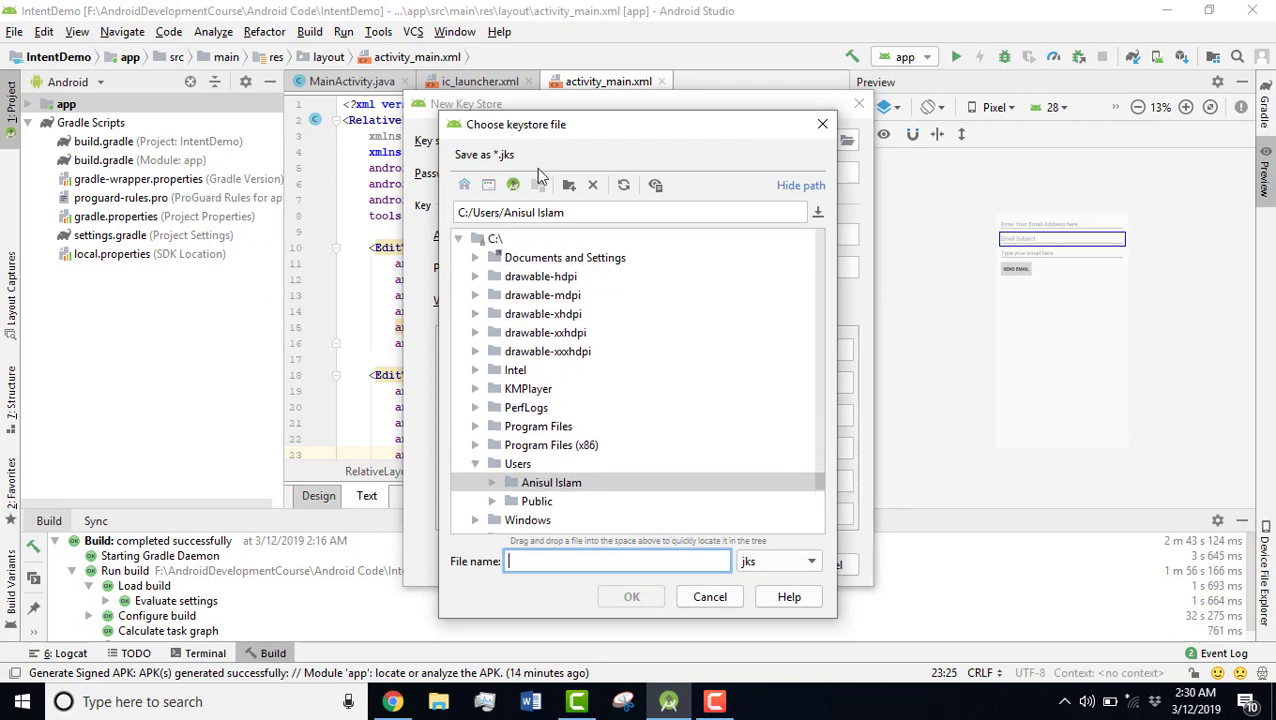
scroll("down", 3)
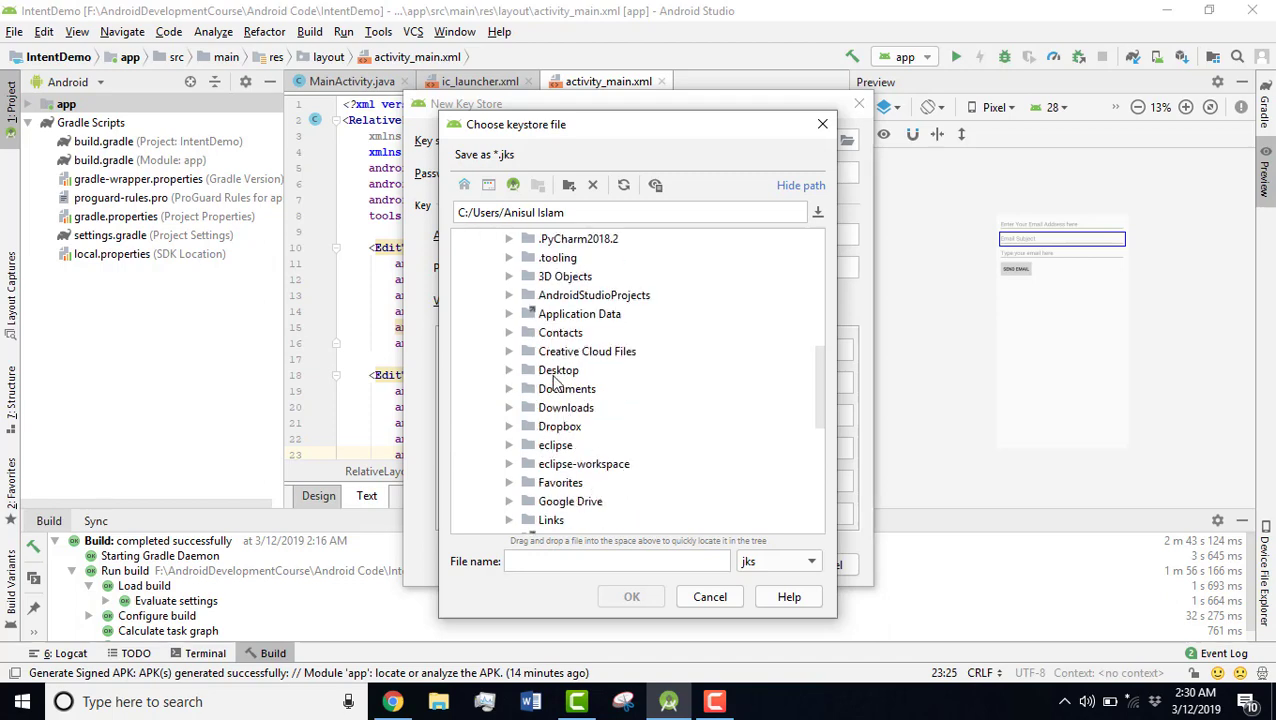
left_click(558, 370)
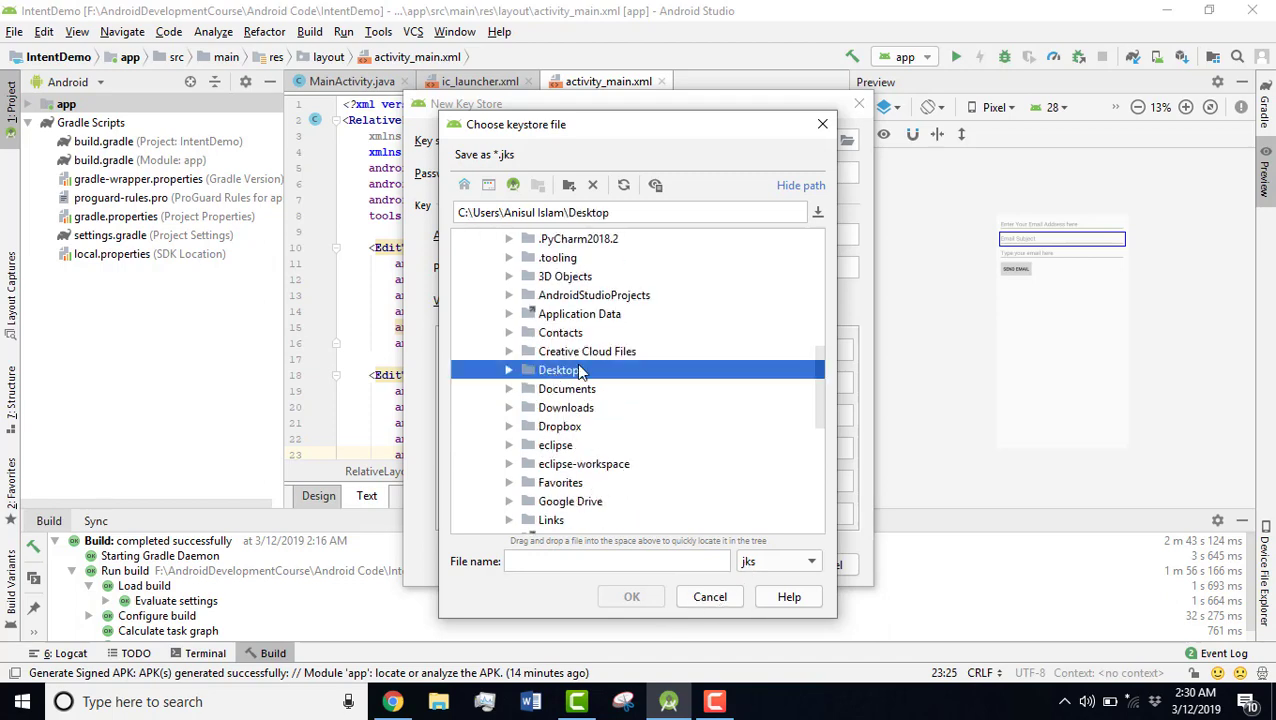
right_click(558, 370)
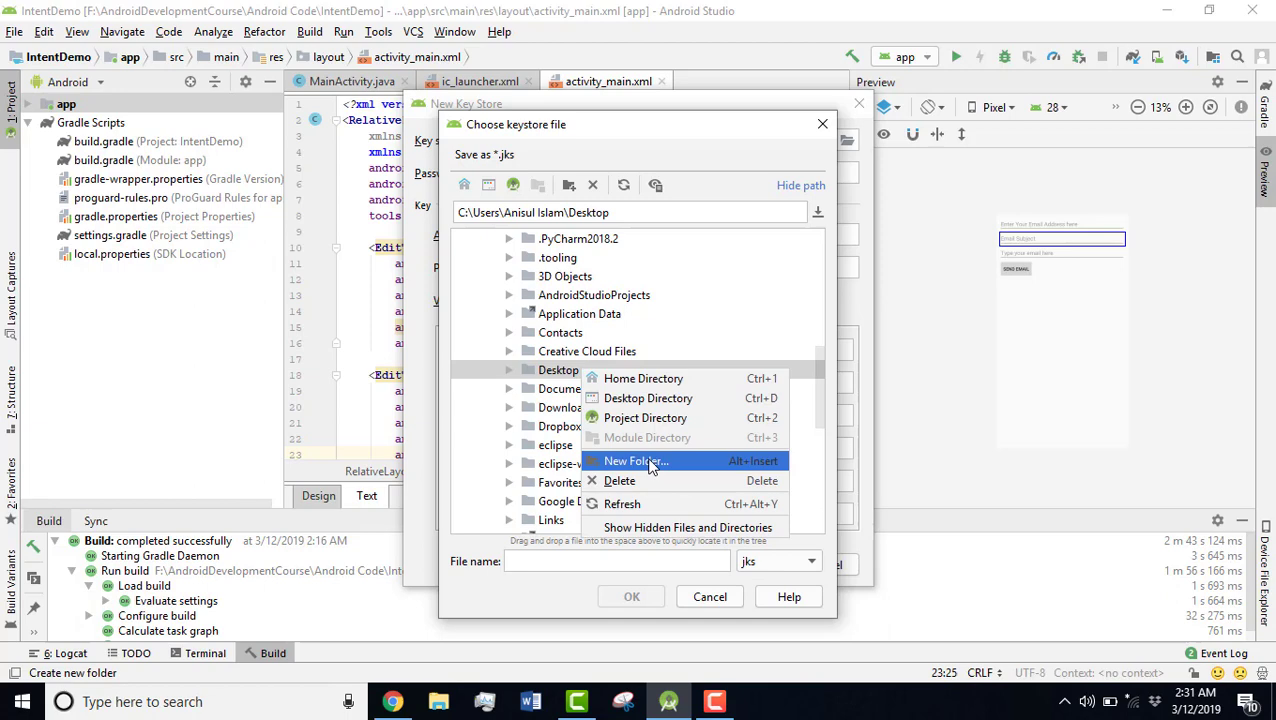
left_click(635, 461)
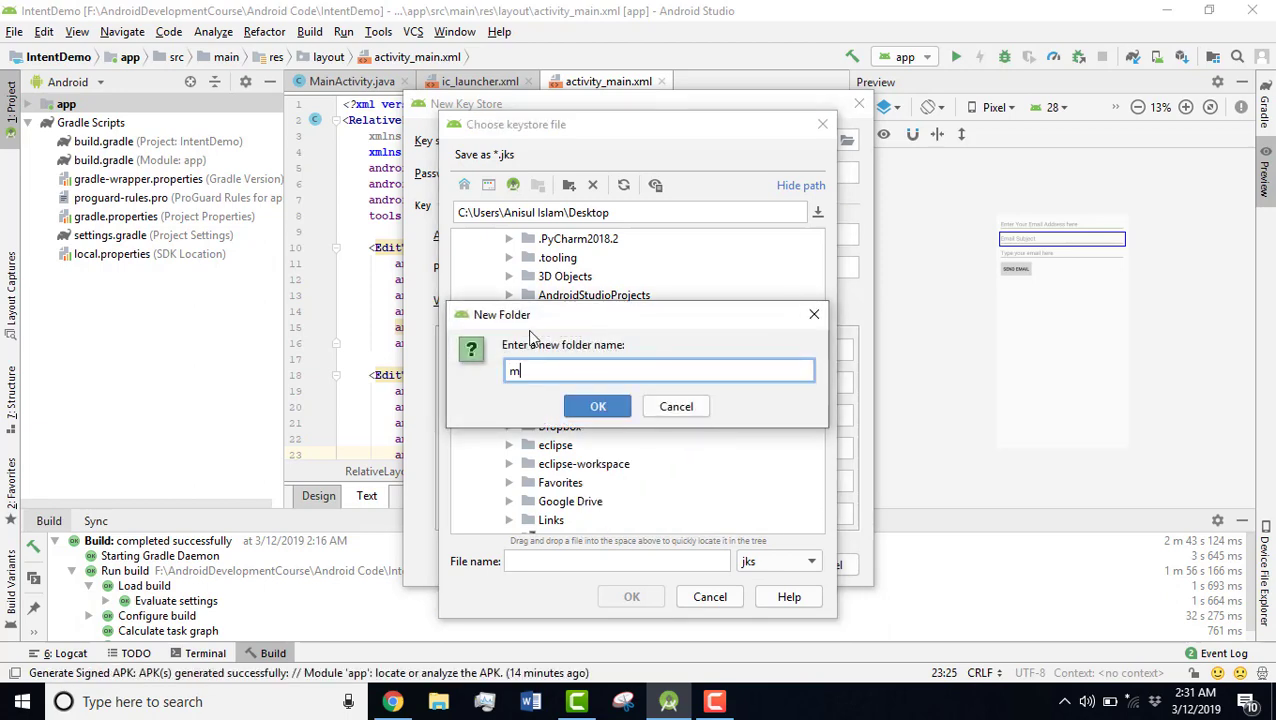
type("ynewpath")
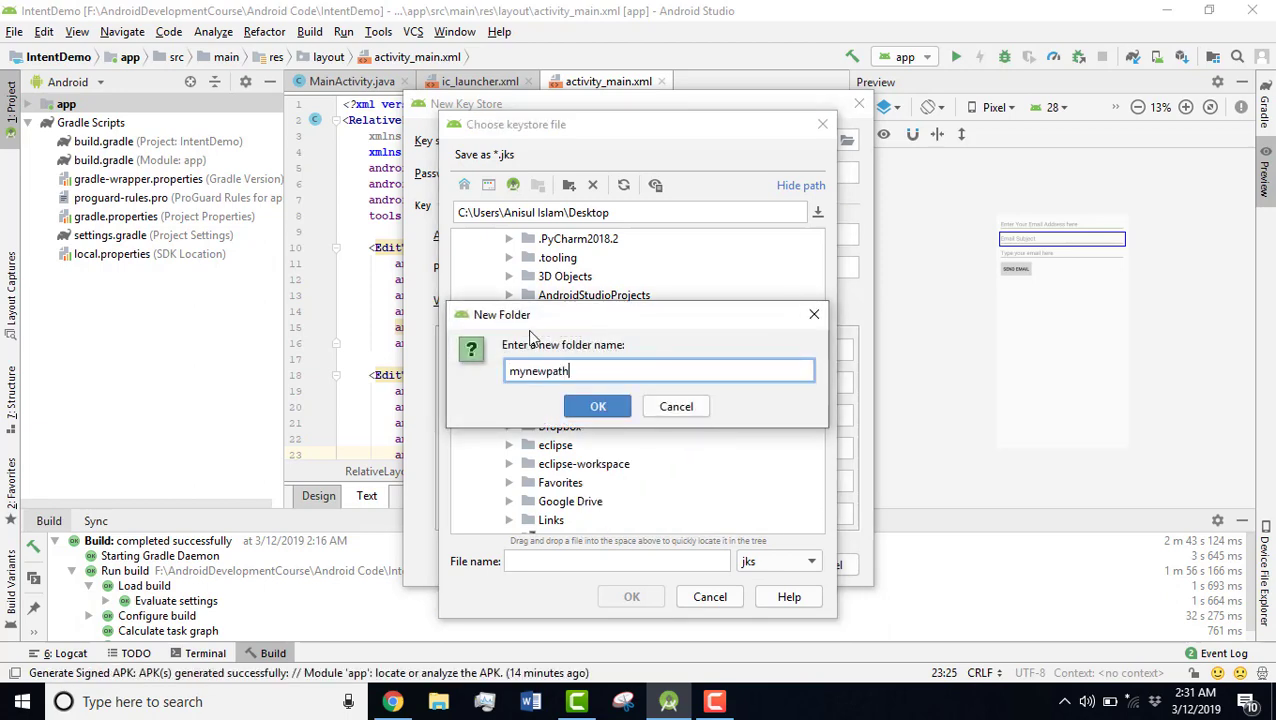
left_click(597, 406)
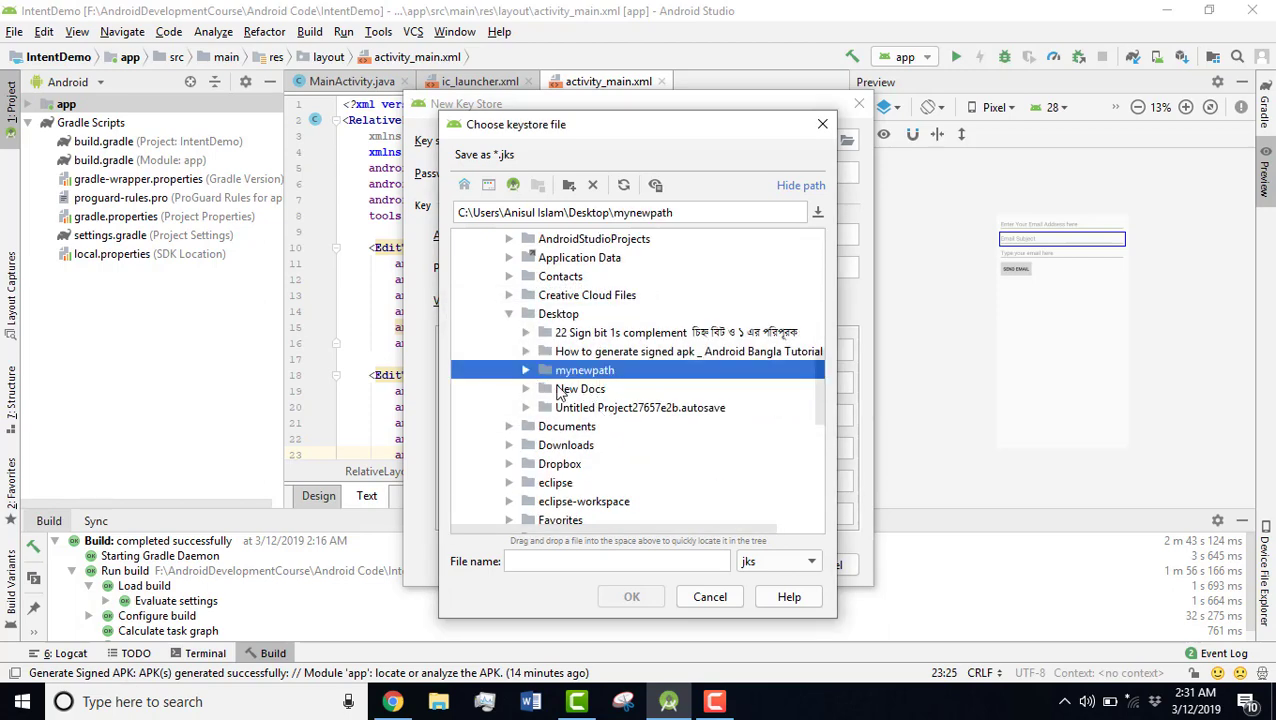
- Name the key store file mypath and confirm the location
left_click(617, 561)
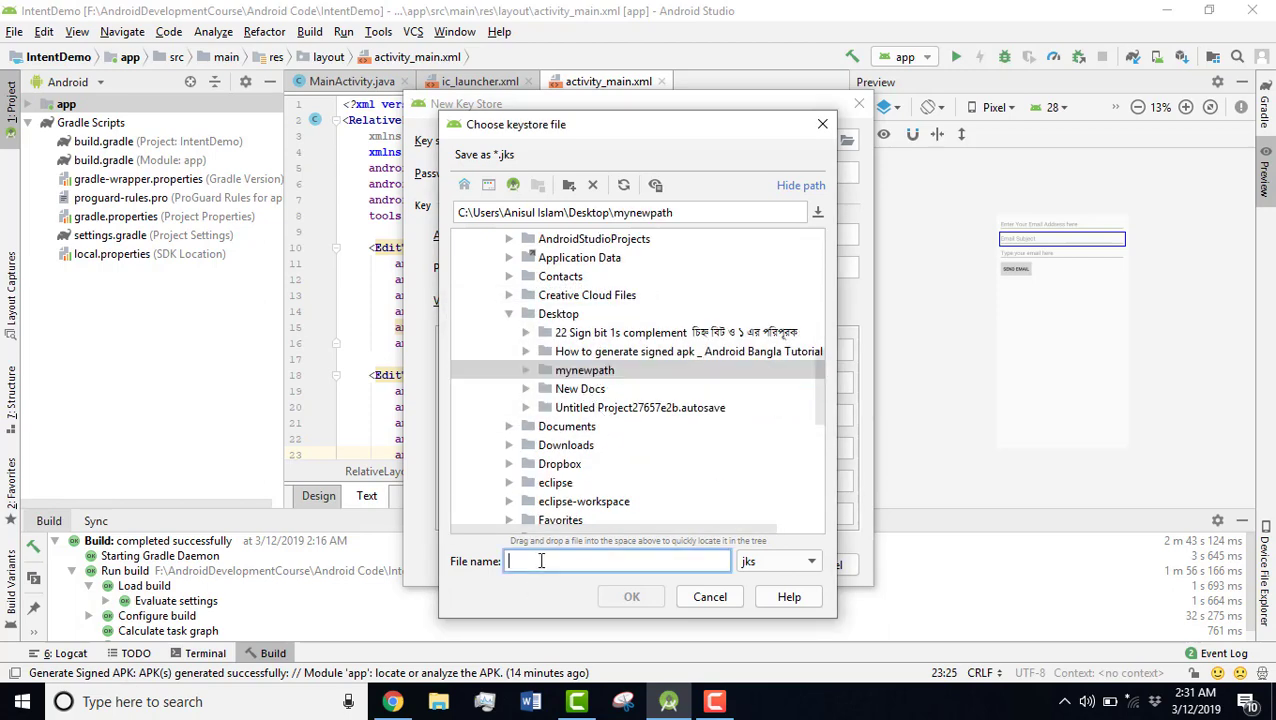
type("m")
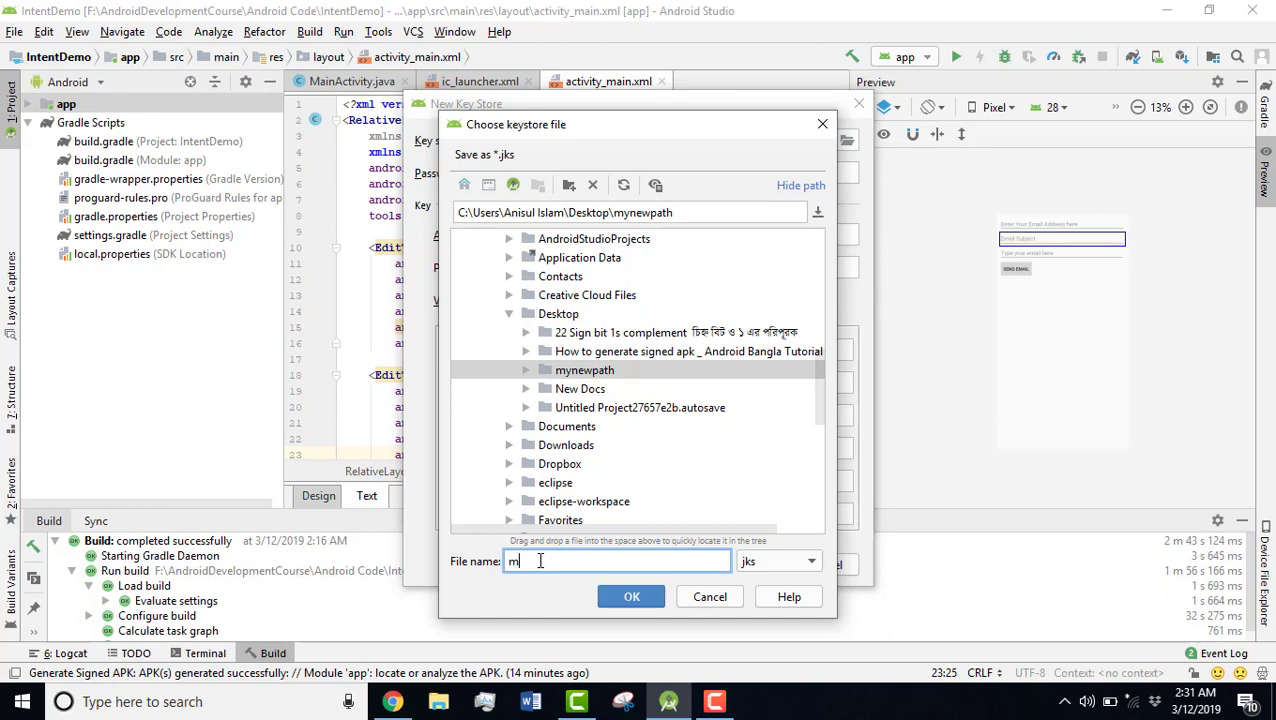
type("ypath")
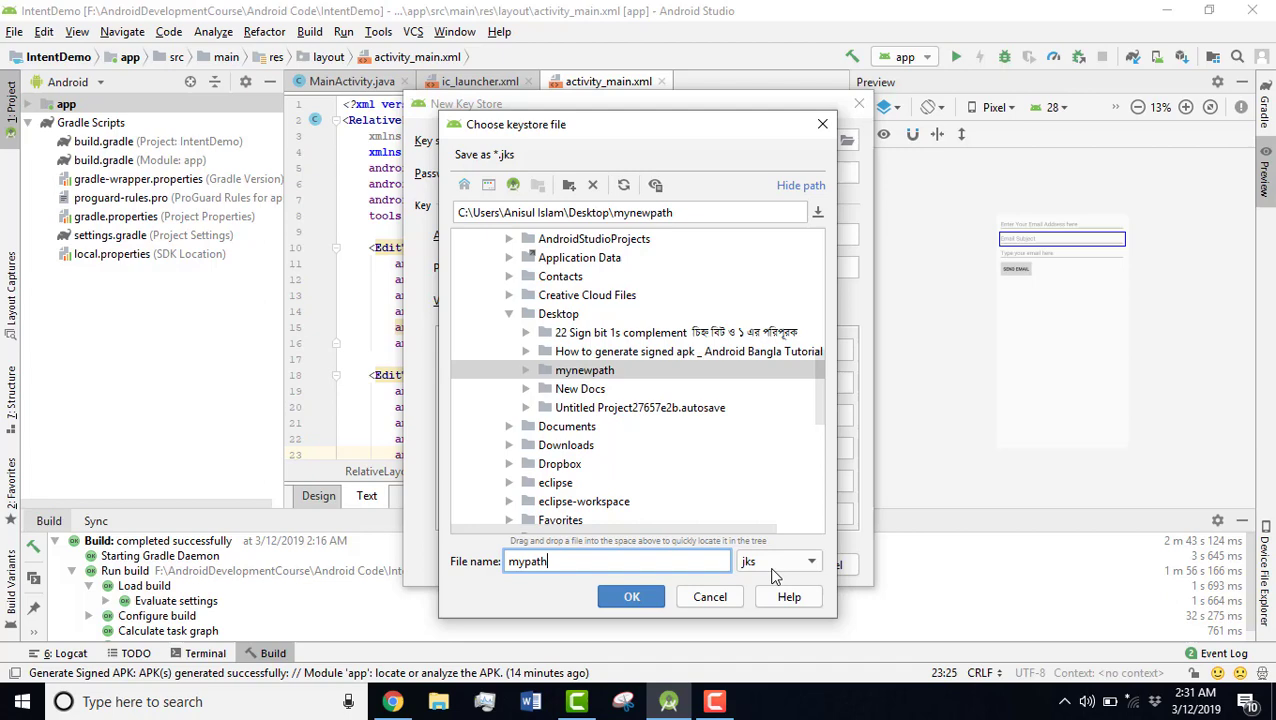
left_click(631, 596)
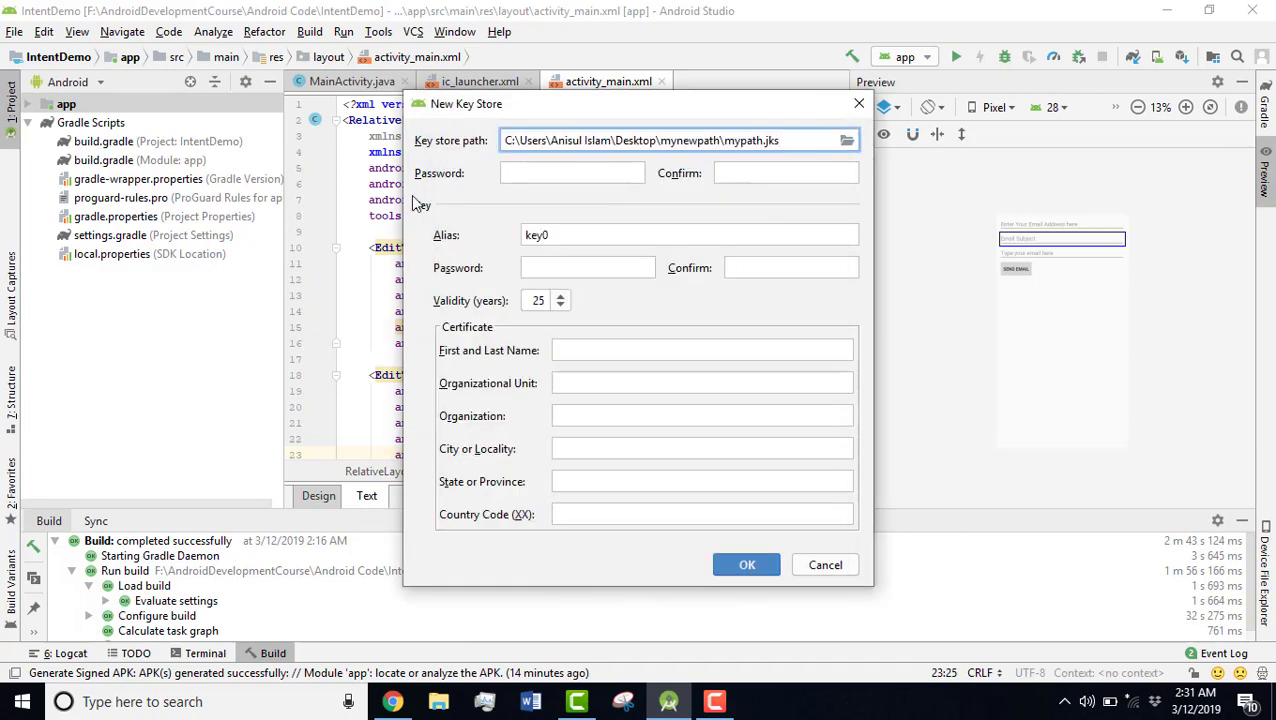
- Enter and confirm the key store password and the key password
left_click(572, 173)
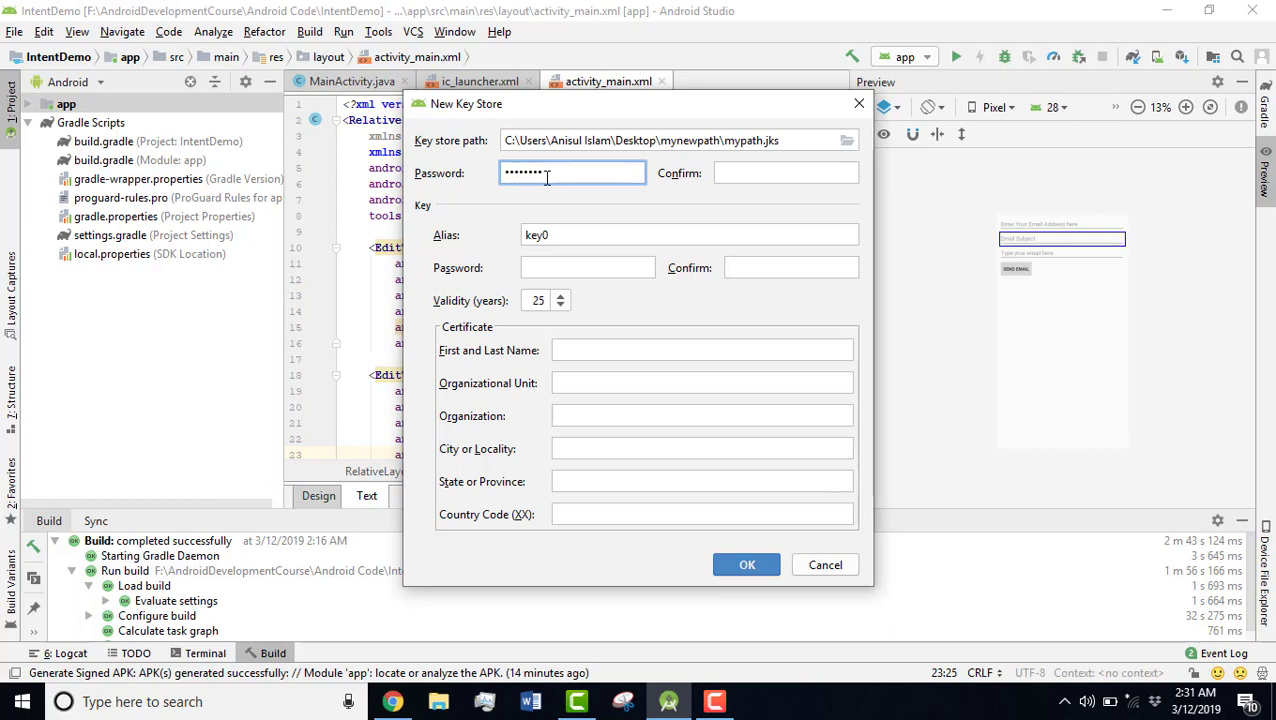
triple_click(573, 172)
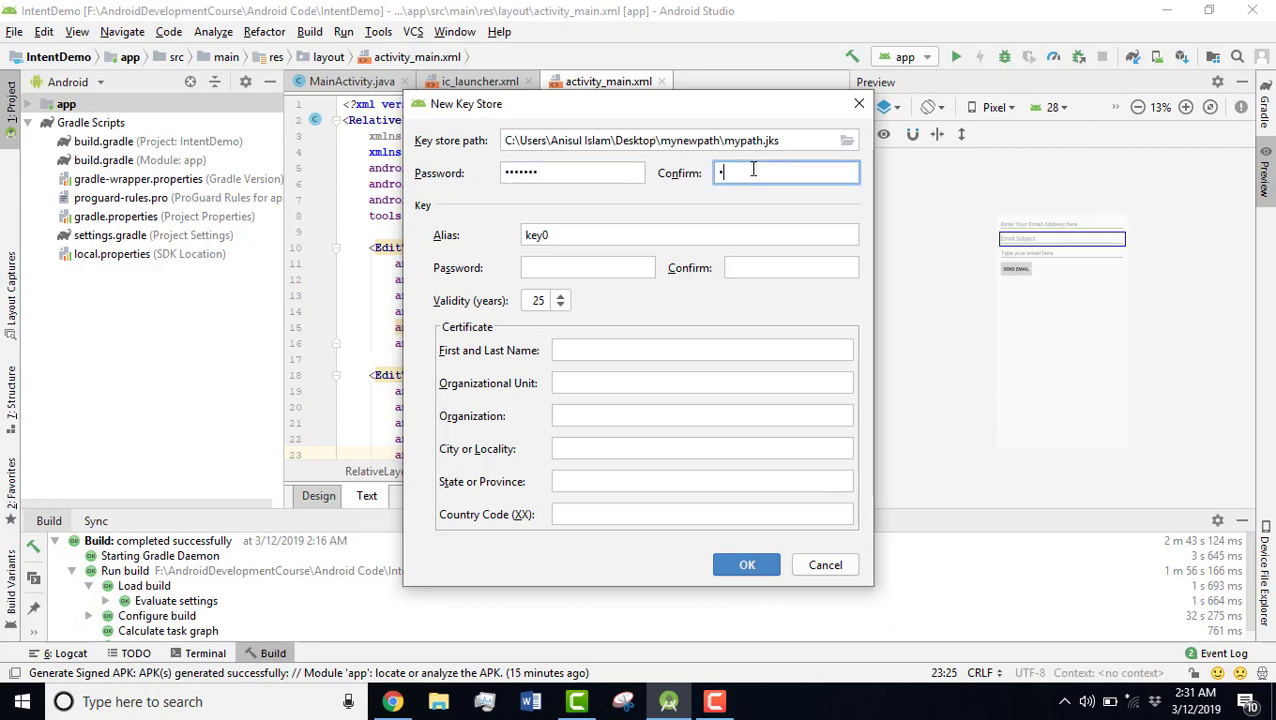
type("••••••••")
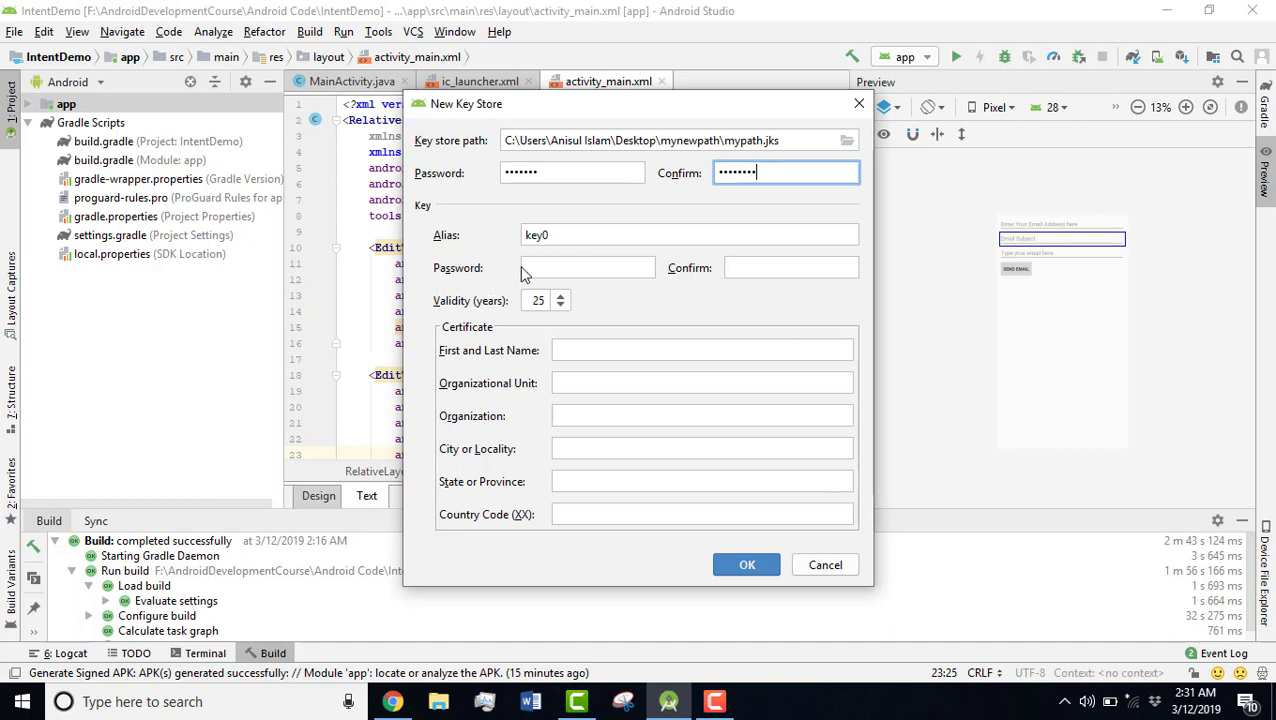
left_click(588, 267)
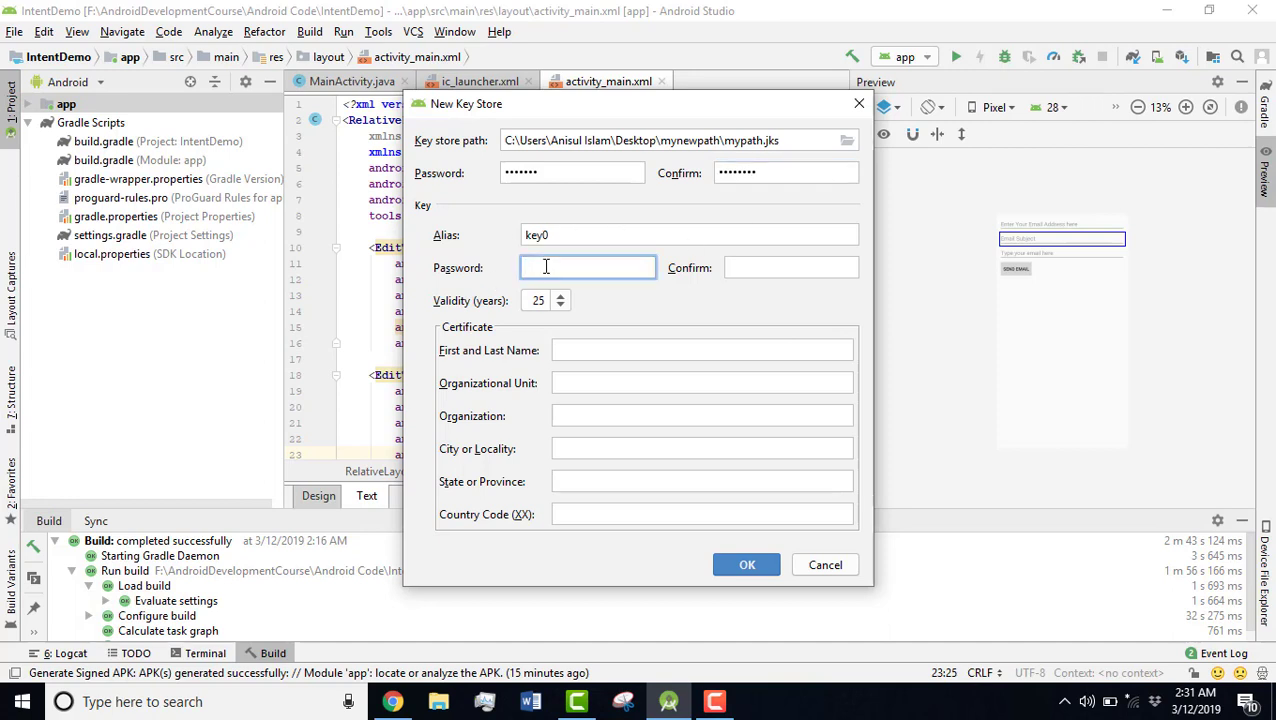
type("••••")
left_click(702, 350)
type("Anisul Is")
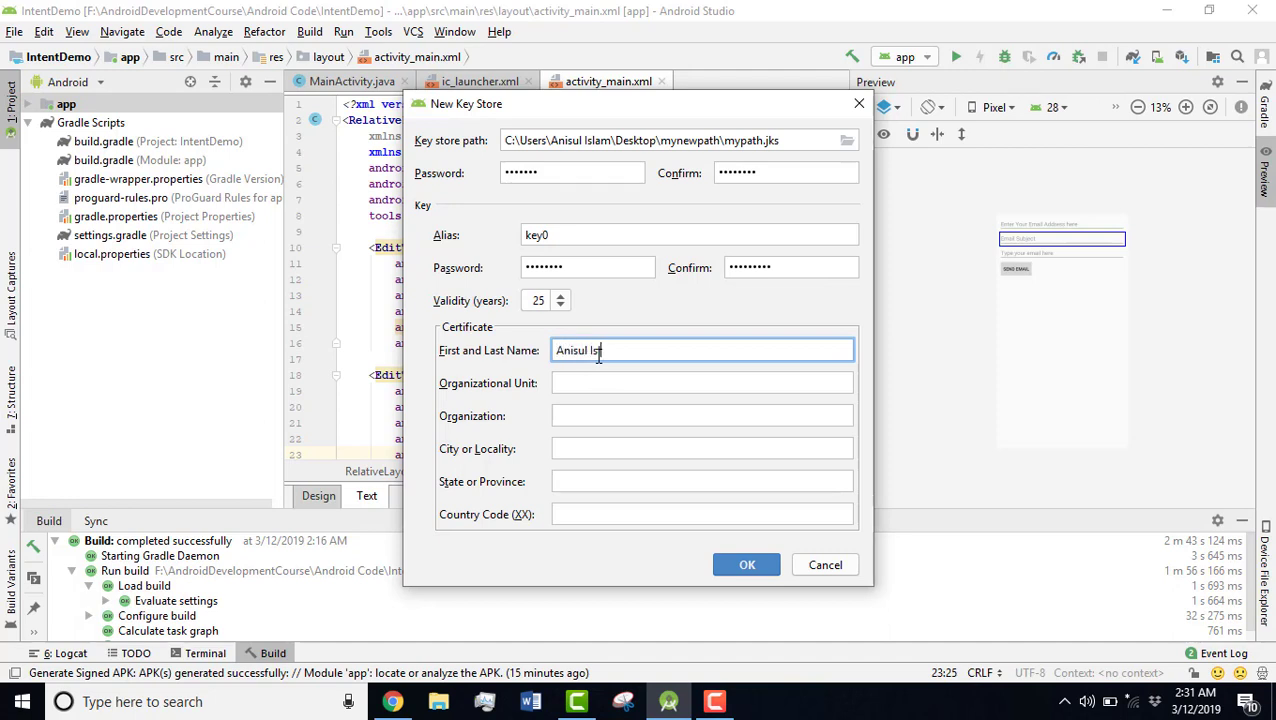
- Fill in certificate details (organization youtube, city Sylhet) and create the key store
left_click(702, 382)
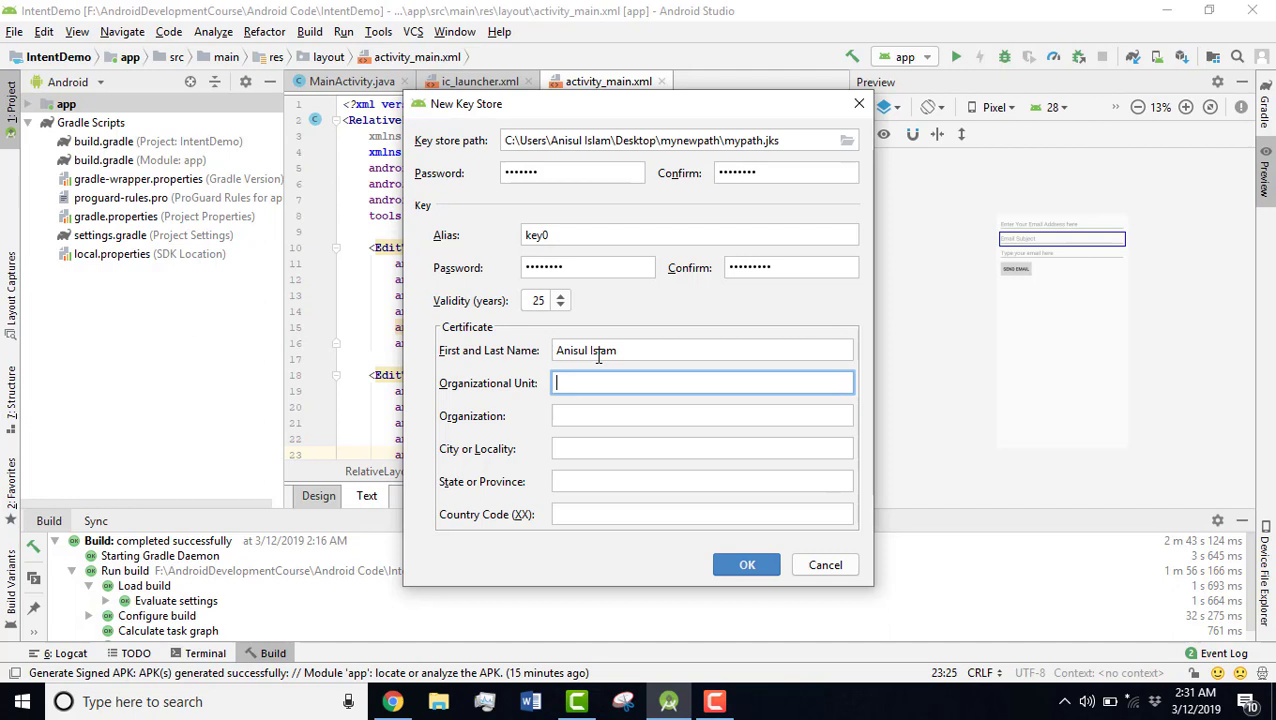
type("studywithanis")
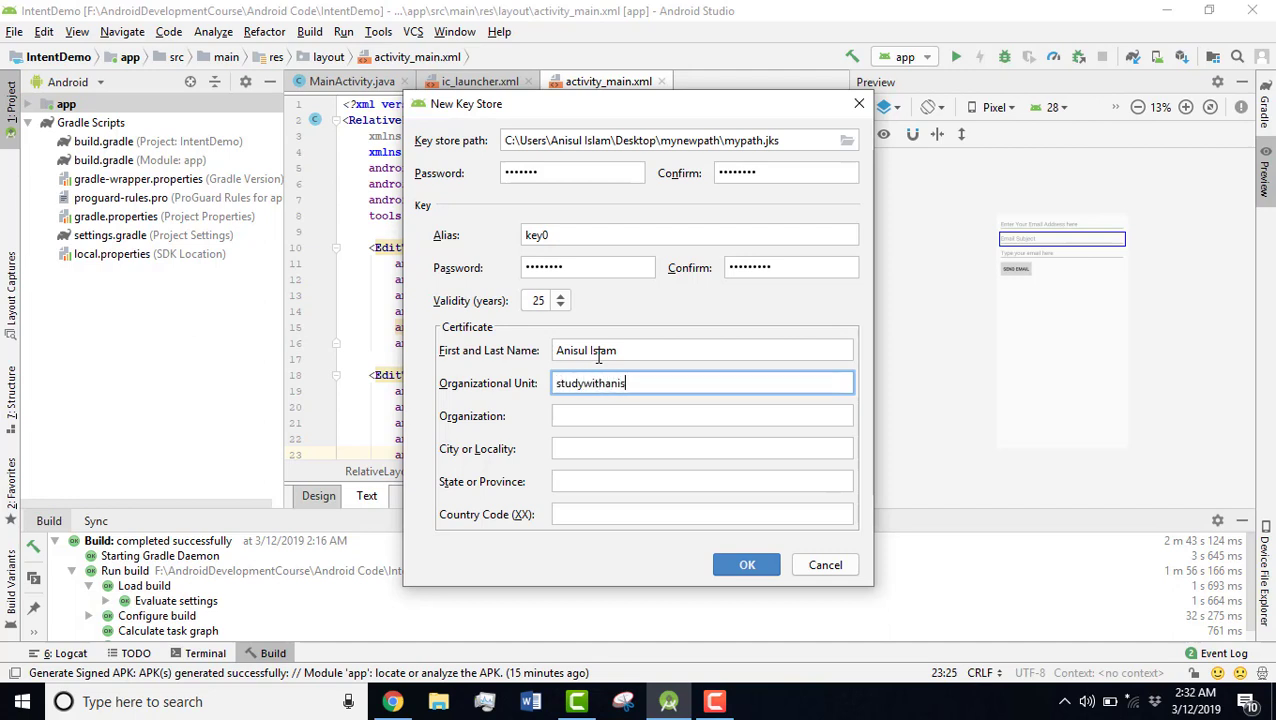
left_click(702, 415)
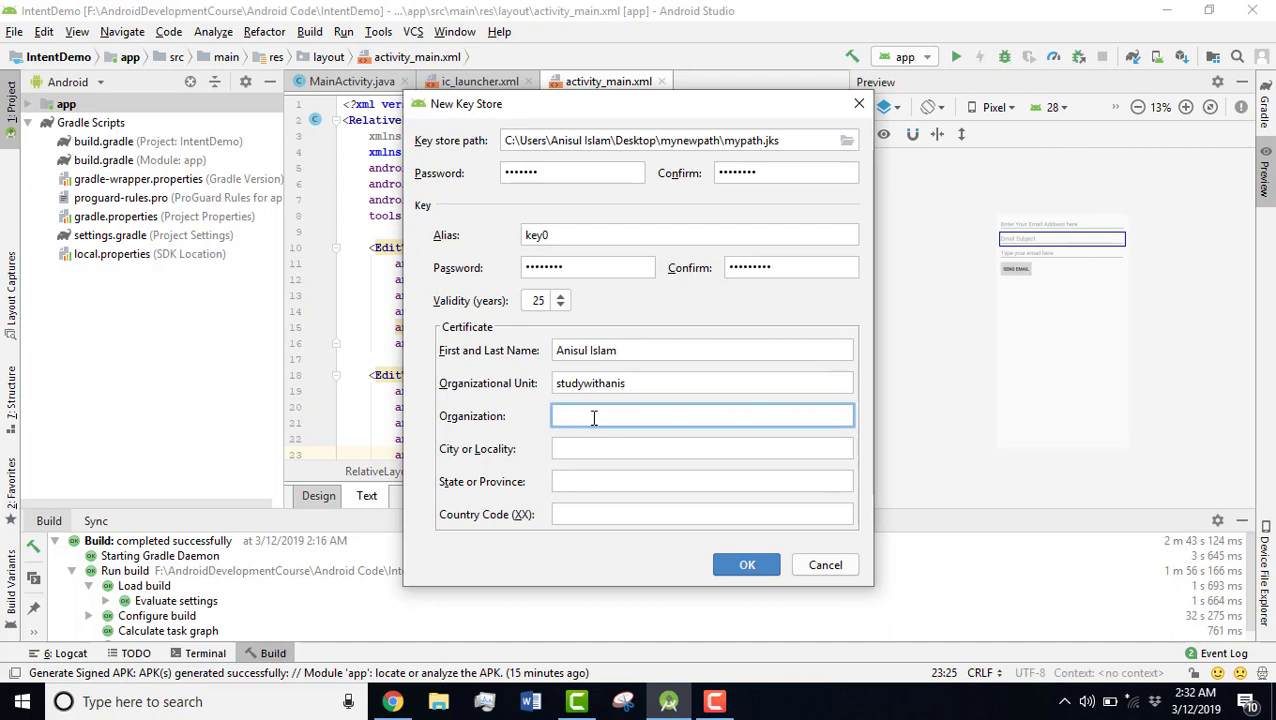
type("youtube")
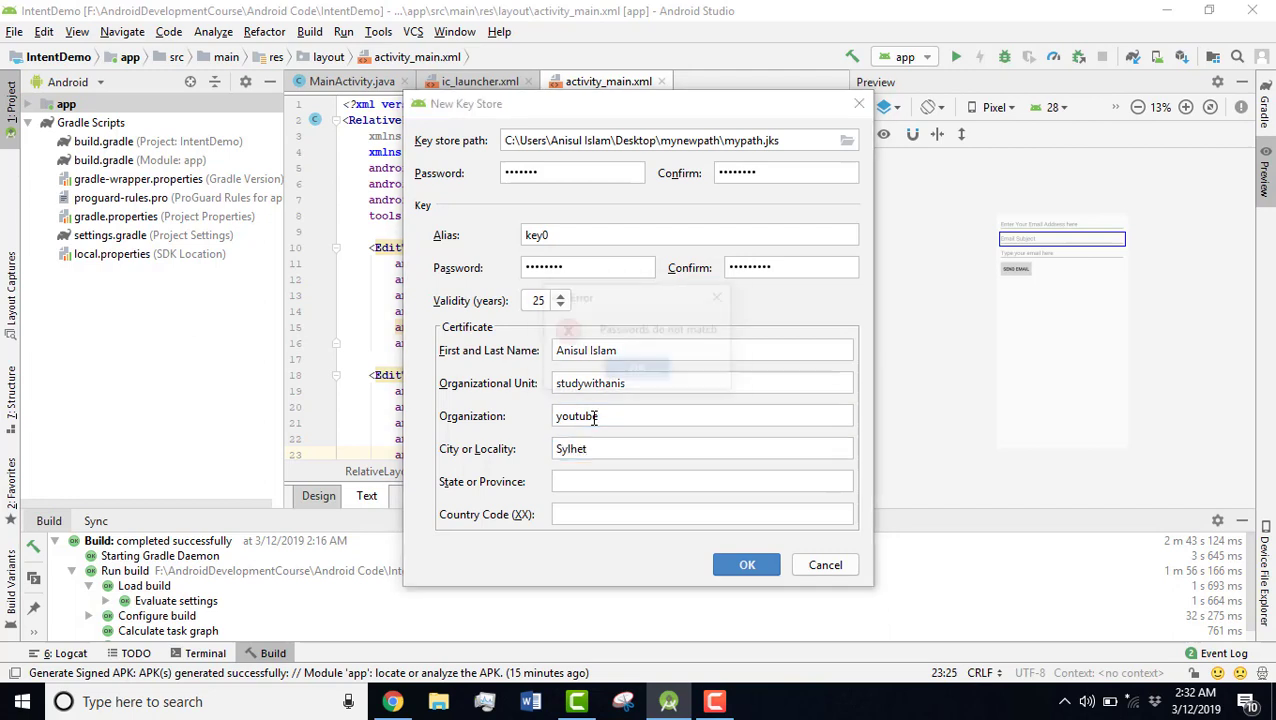
type("Sylhet")
type("88")
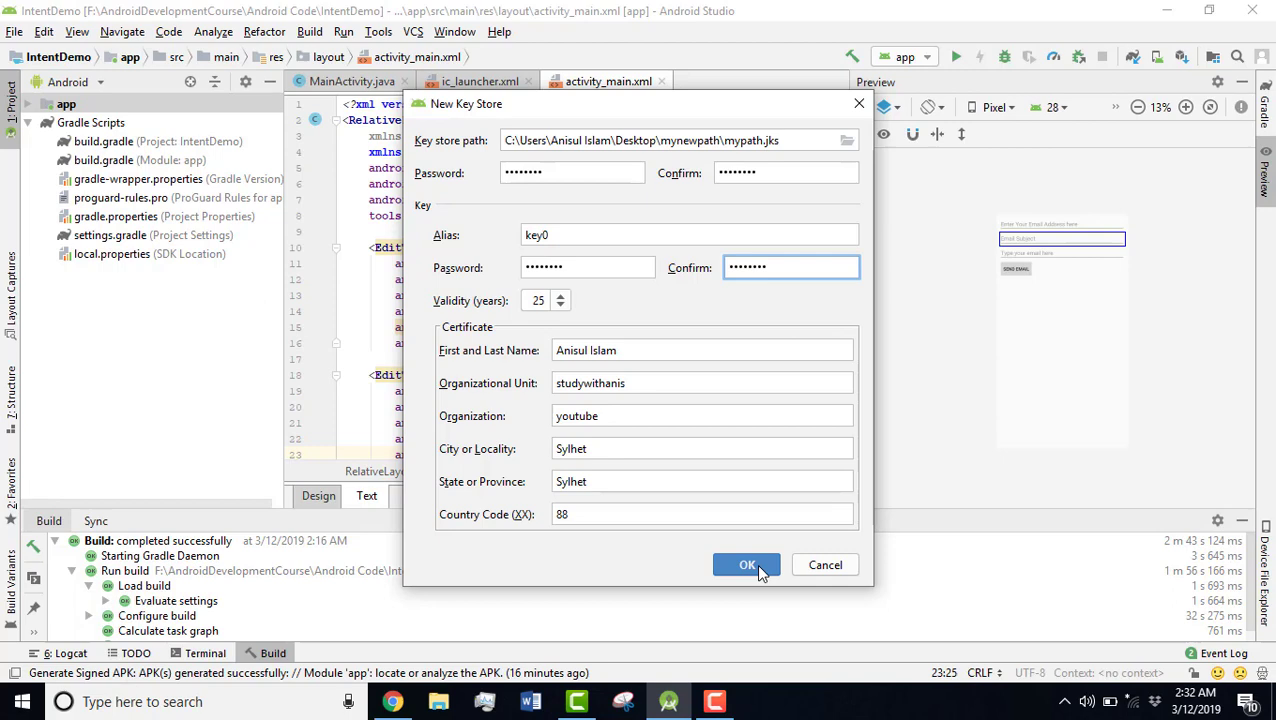
left_click(746, 565)
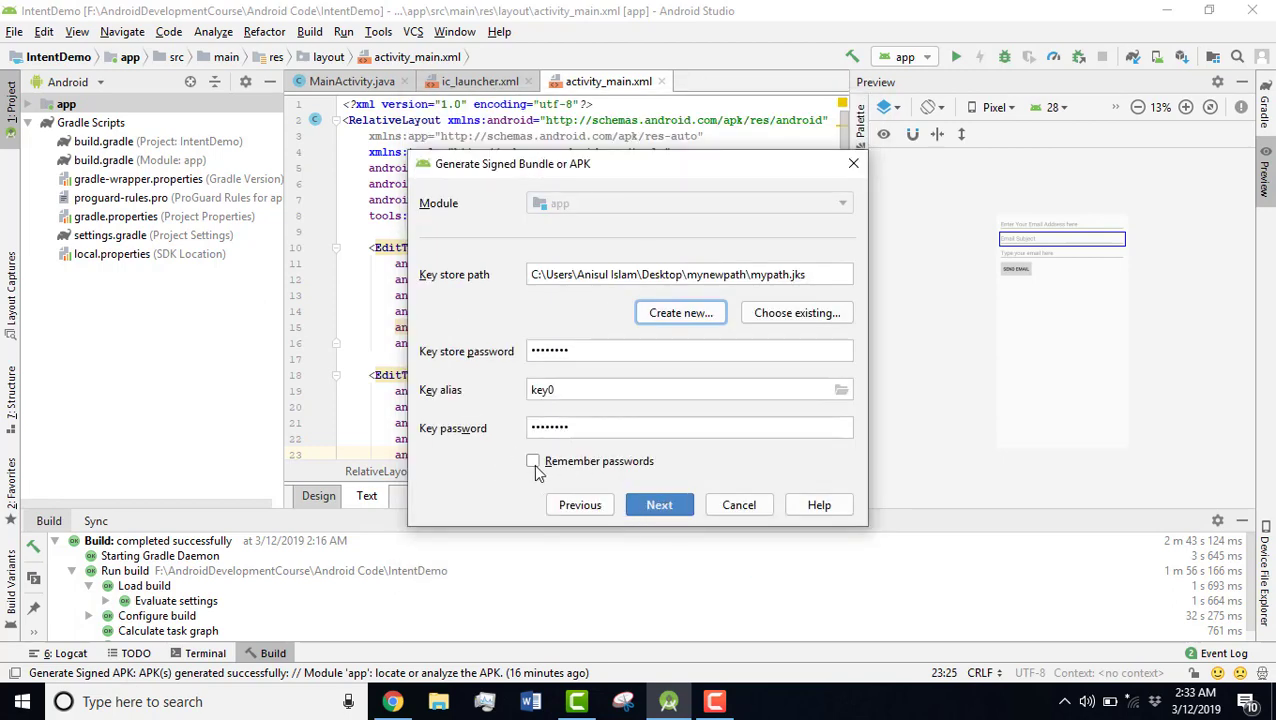
- Enable Remember passwords for the mypath.jks key0 signing and advance to build variants
left_click(533, 461)
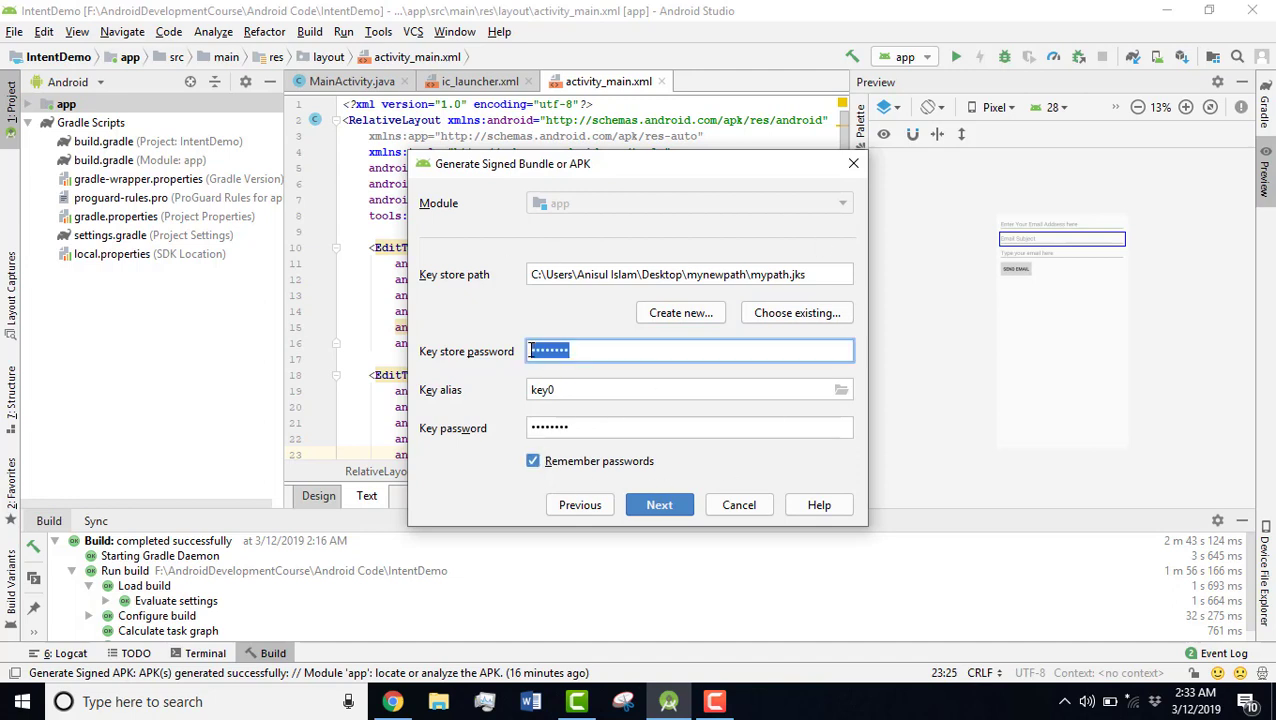
left_click(659, 504)
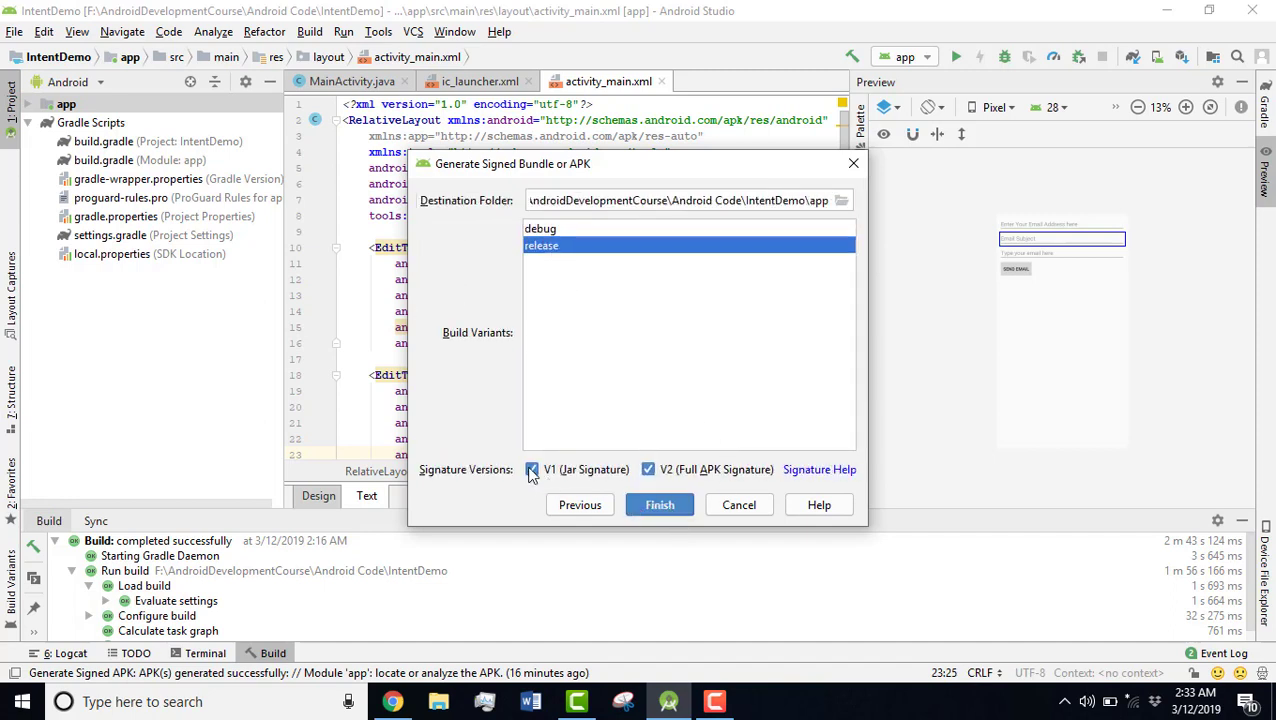
- Build the release APK with V1 signature, then locate app-release.apk in the release folder
left_click(531, 469)
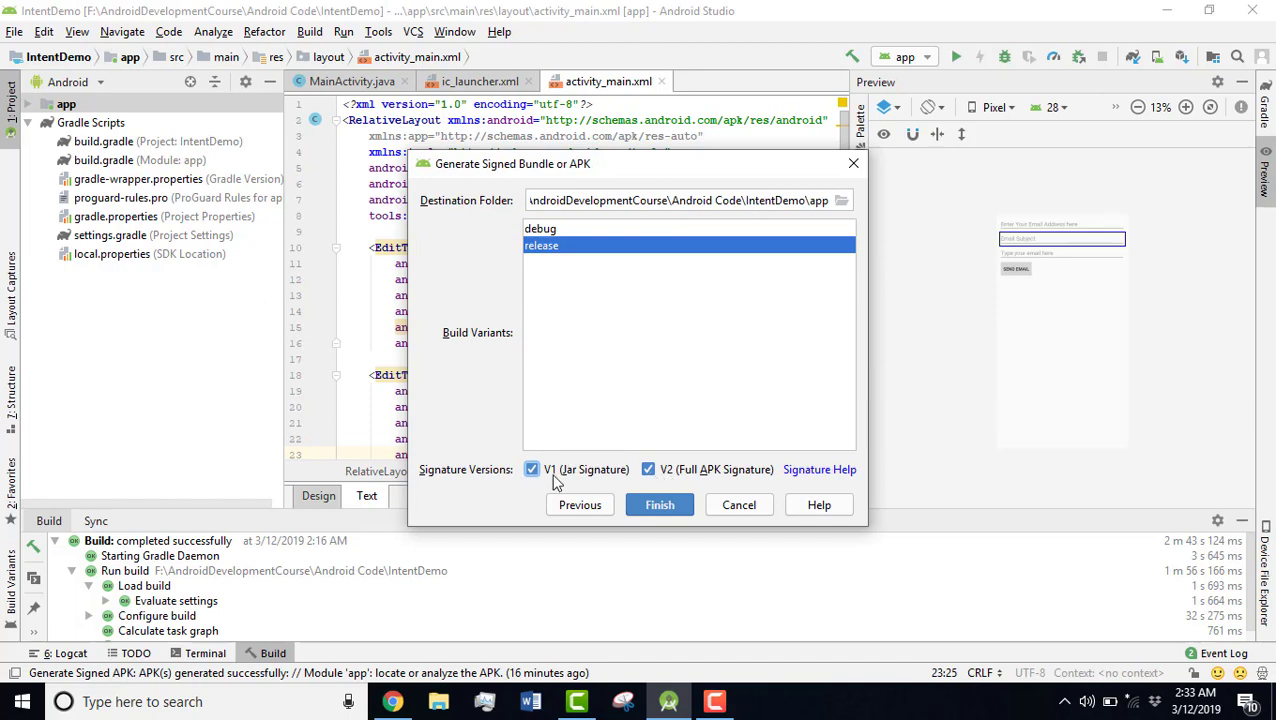
left_click(659, 504)
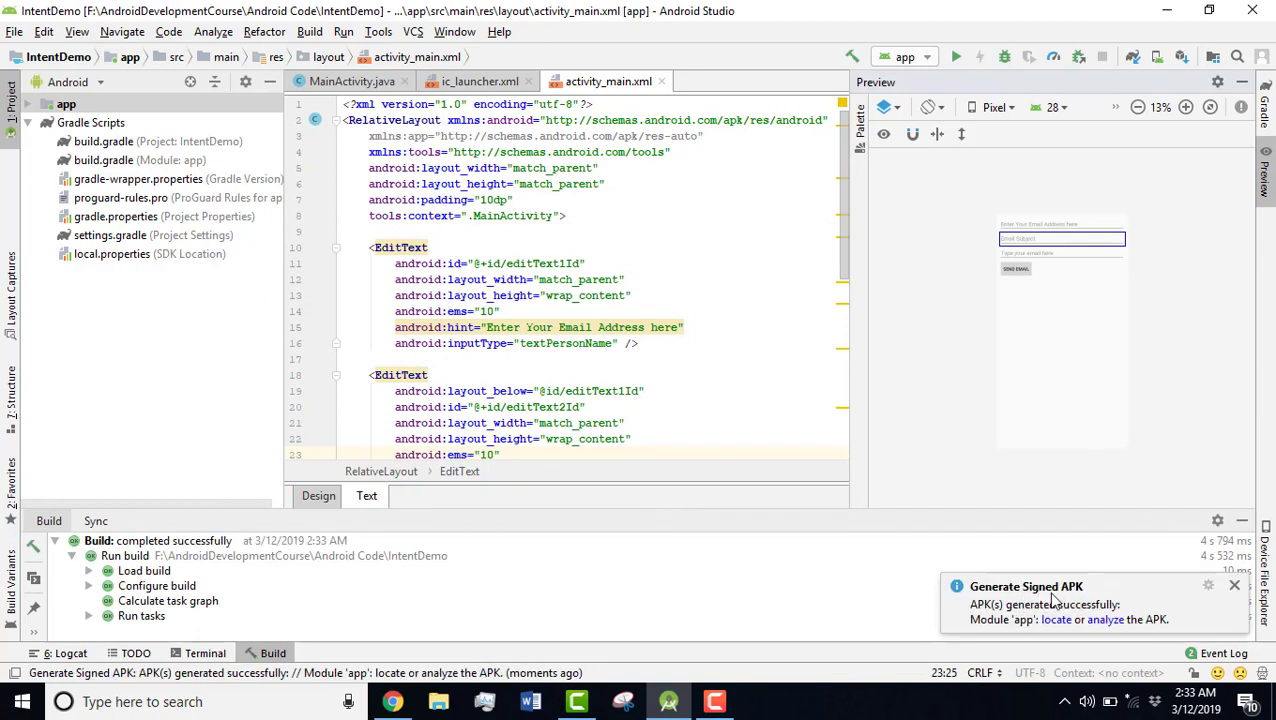
mouse_move(1055, 619)
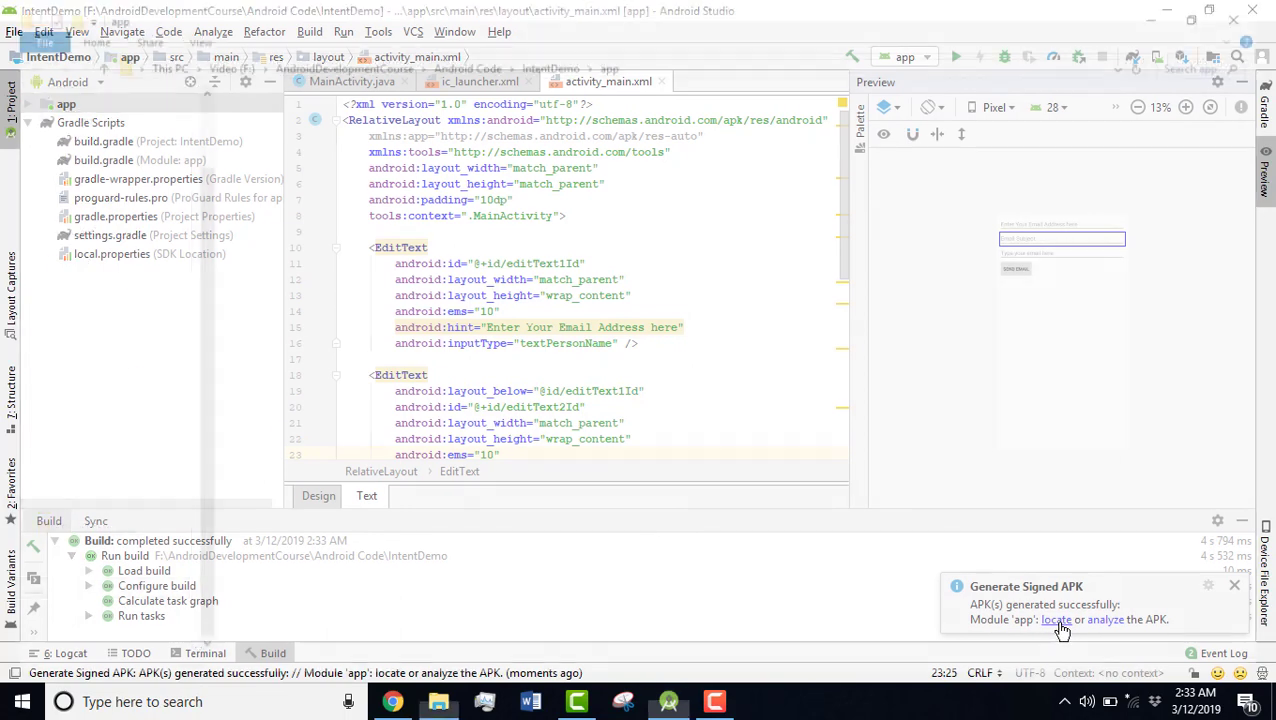
left_click(1056, 619)
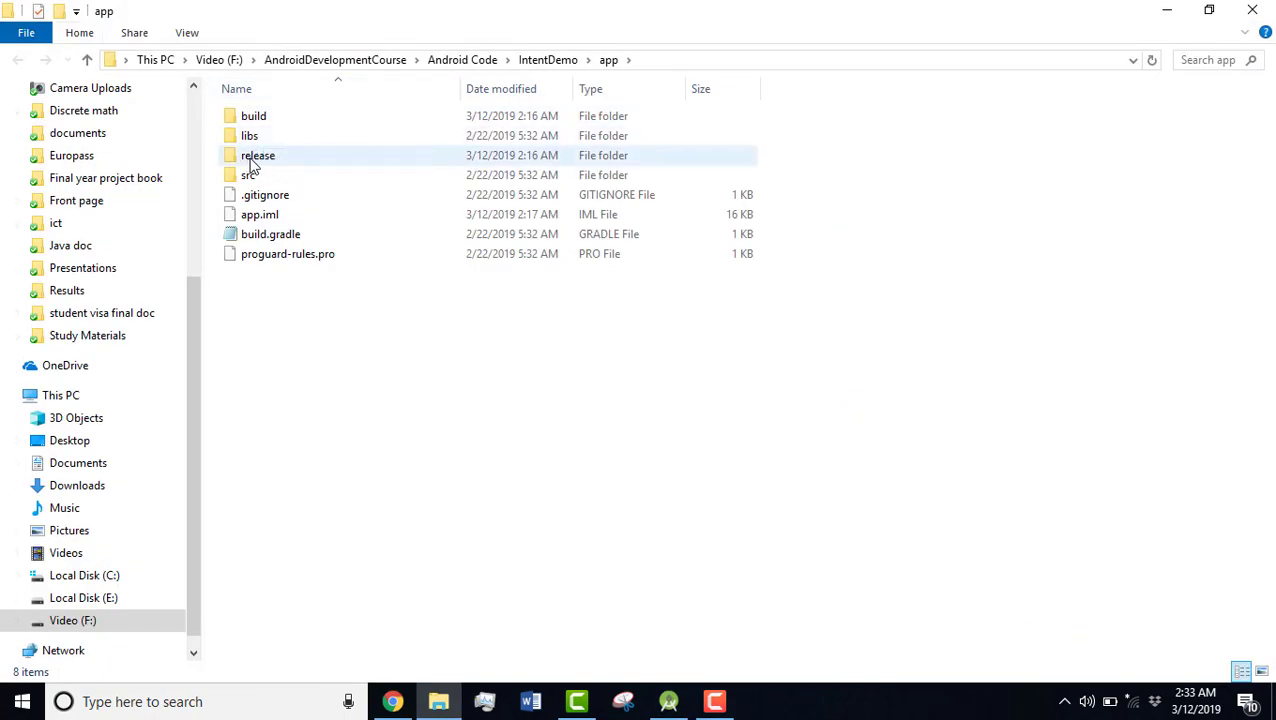
double_click(258, 155)
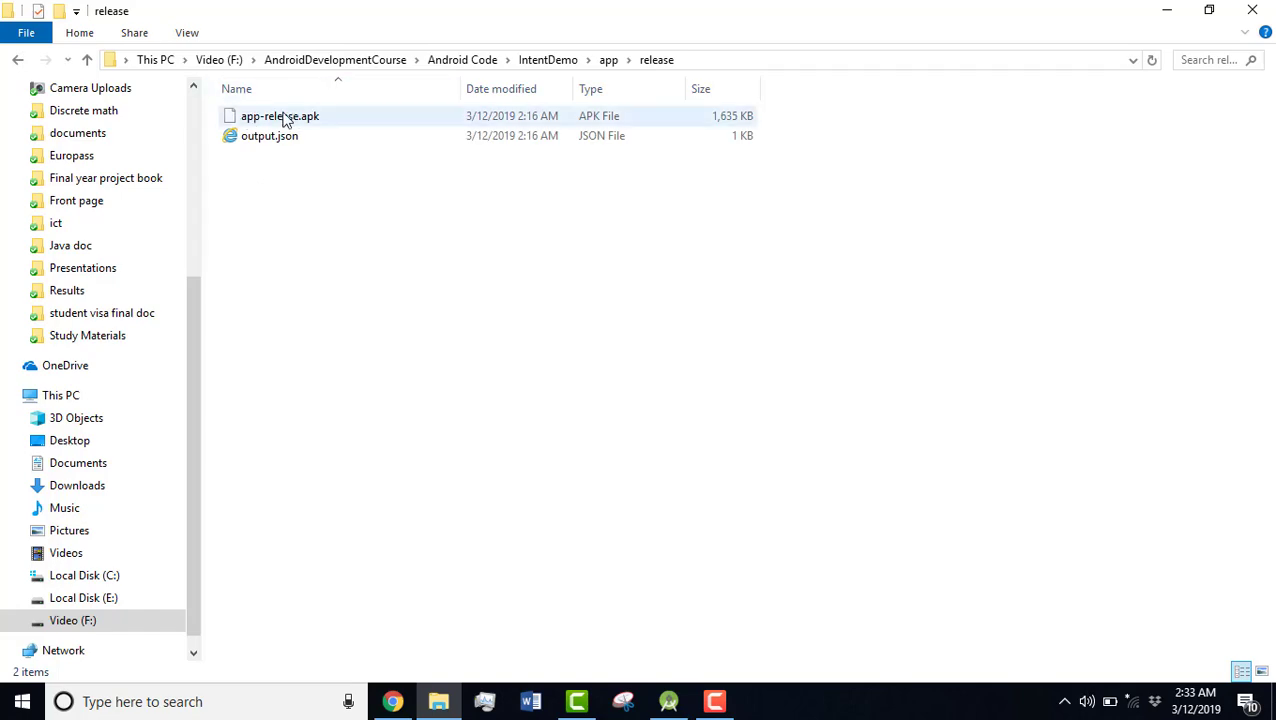
left_click(280, 116)
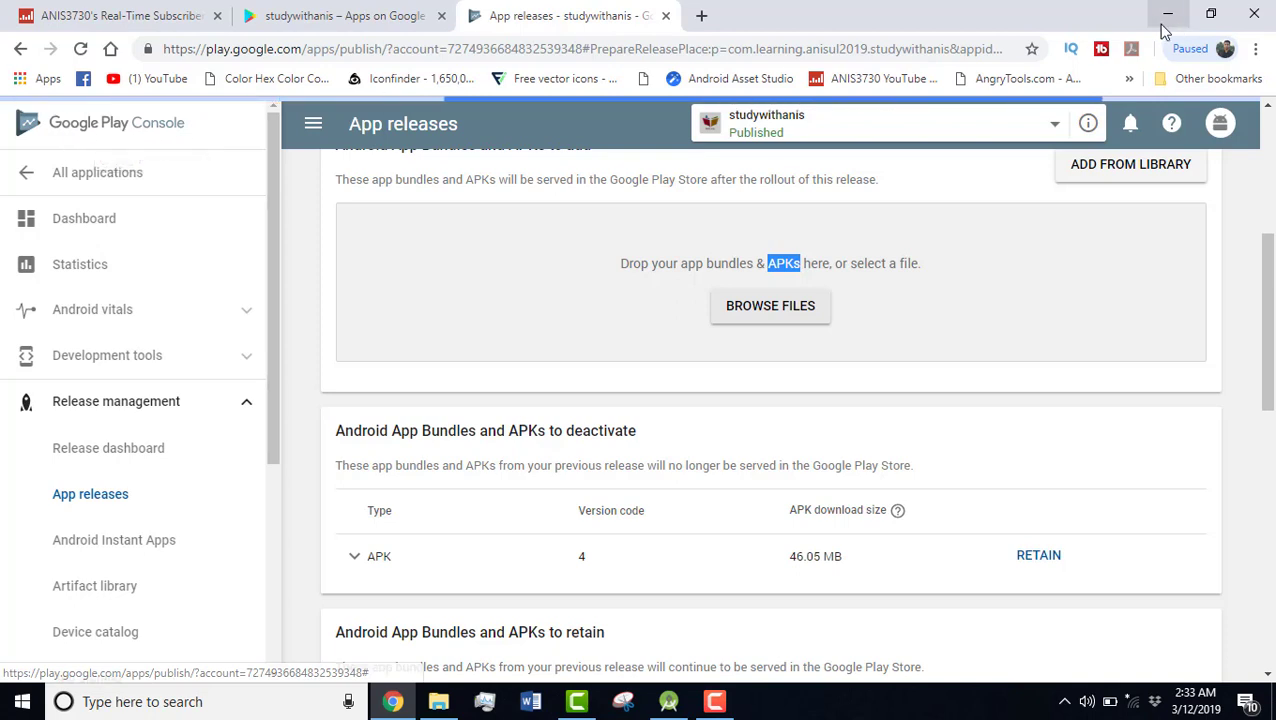
mouse_move(1168, 15)
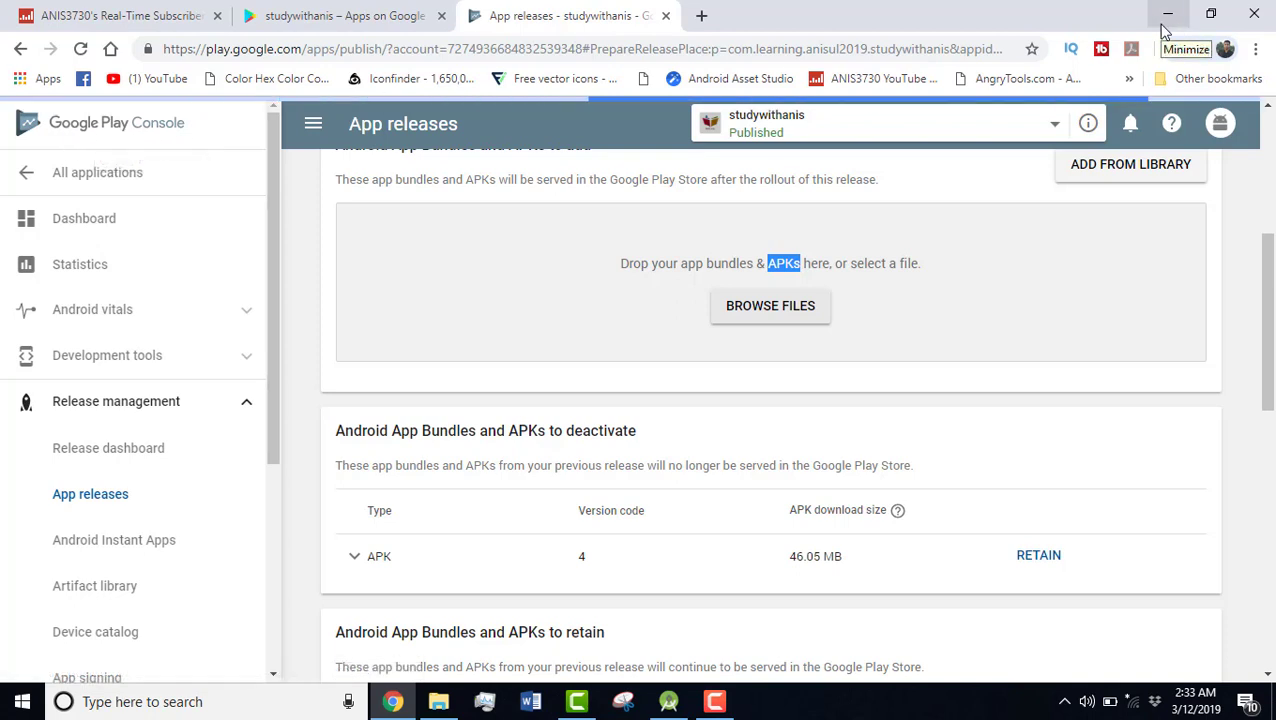